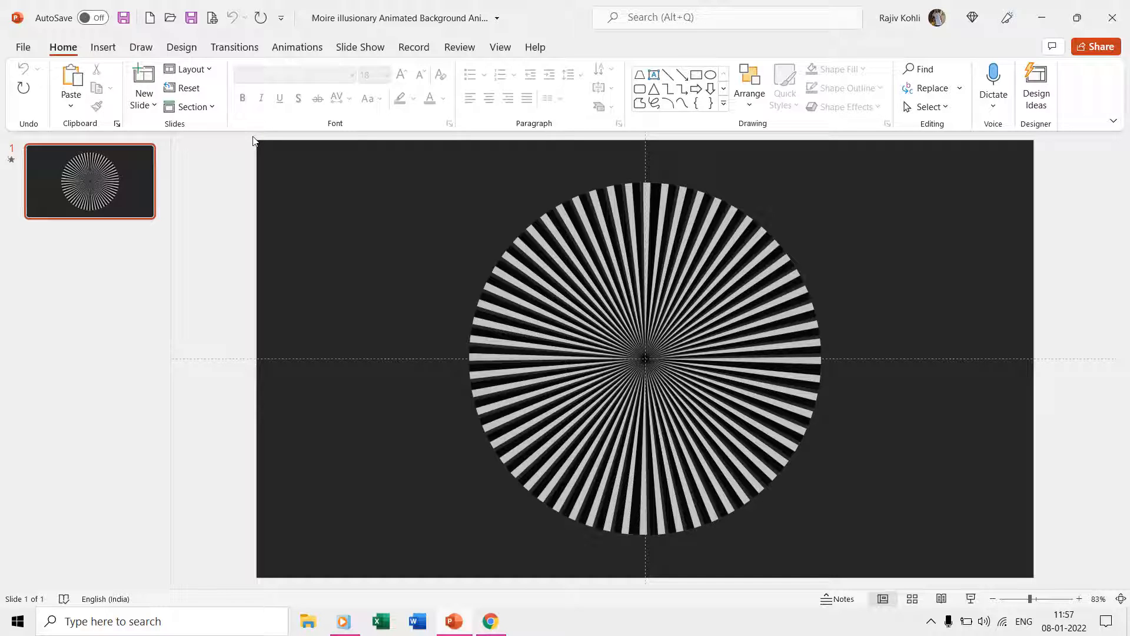
mouse_move(388, 442)
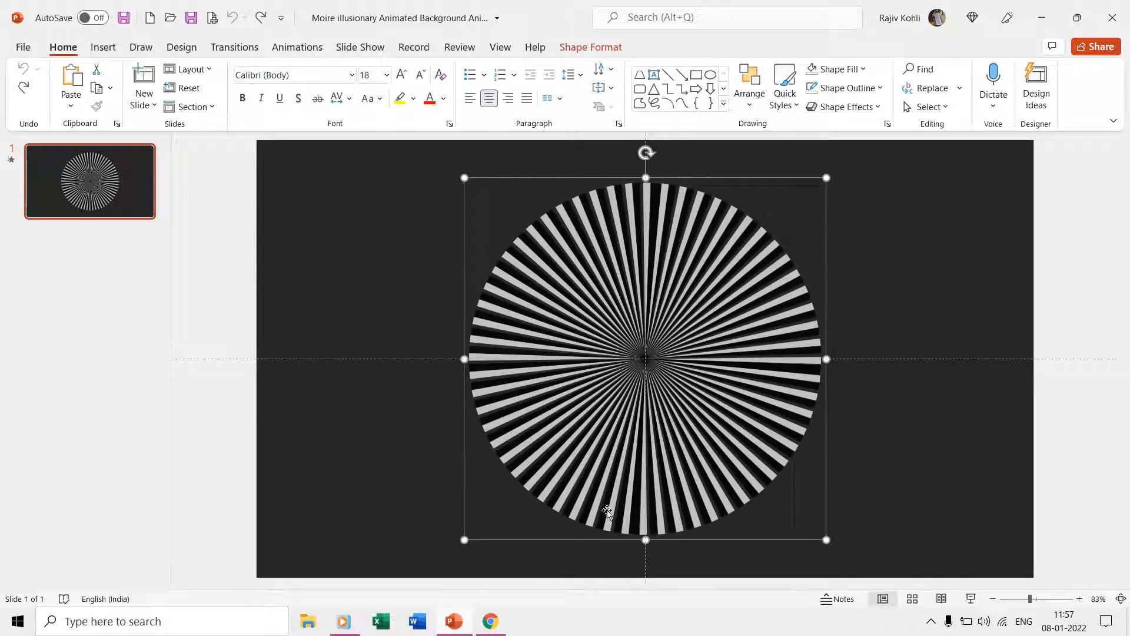
Switch to Chrome to view the CodePen Moiré reference demo
left_click(491, 620)
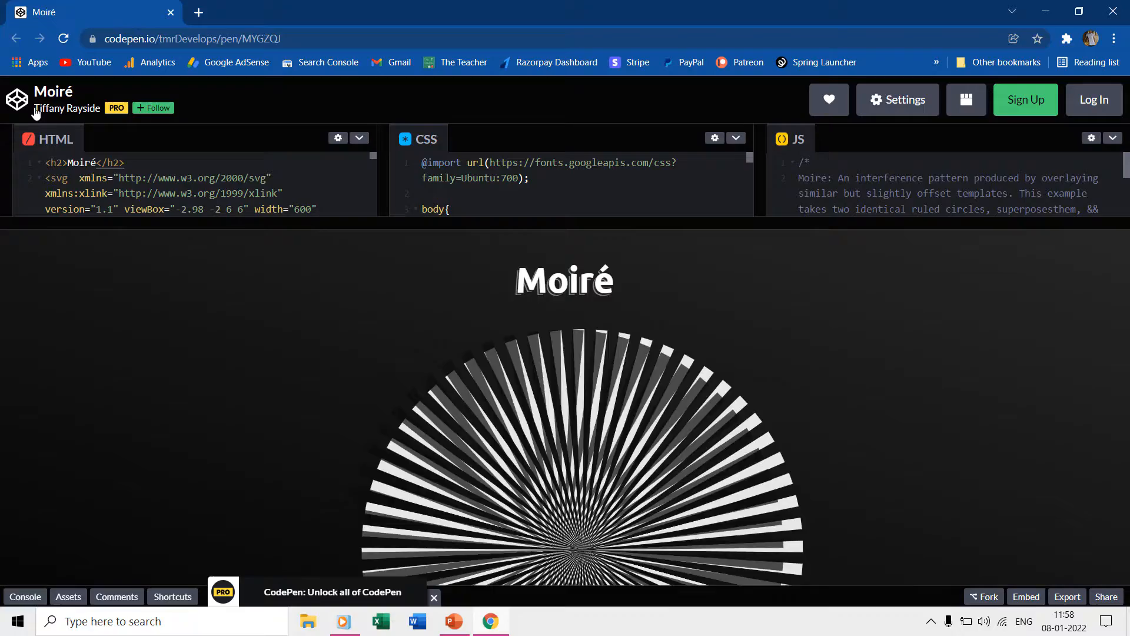
mouse_move(67, 108)
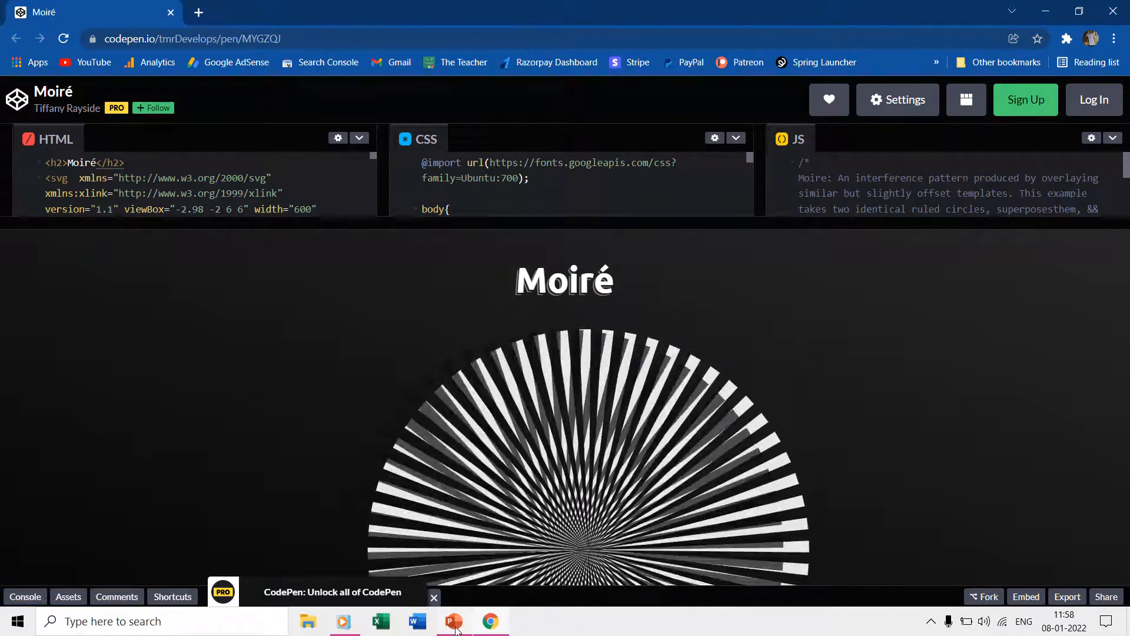
Return to PowerPoint, create a blank presentation and turn on the centre guides
left_click(453, 620)
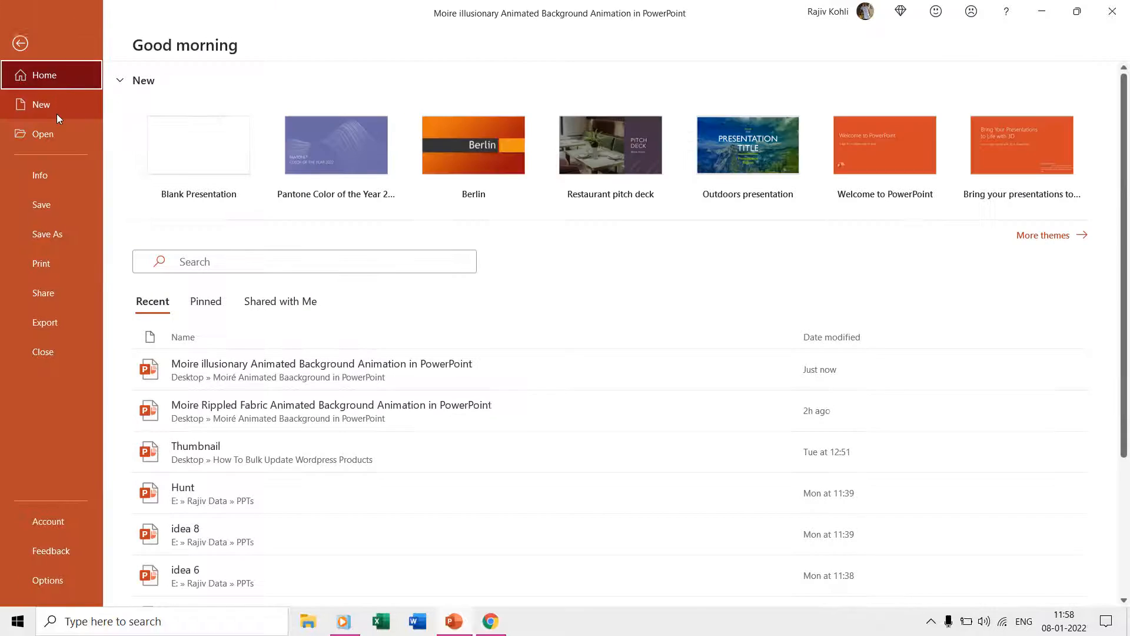
left_click(198, 144)
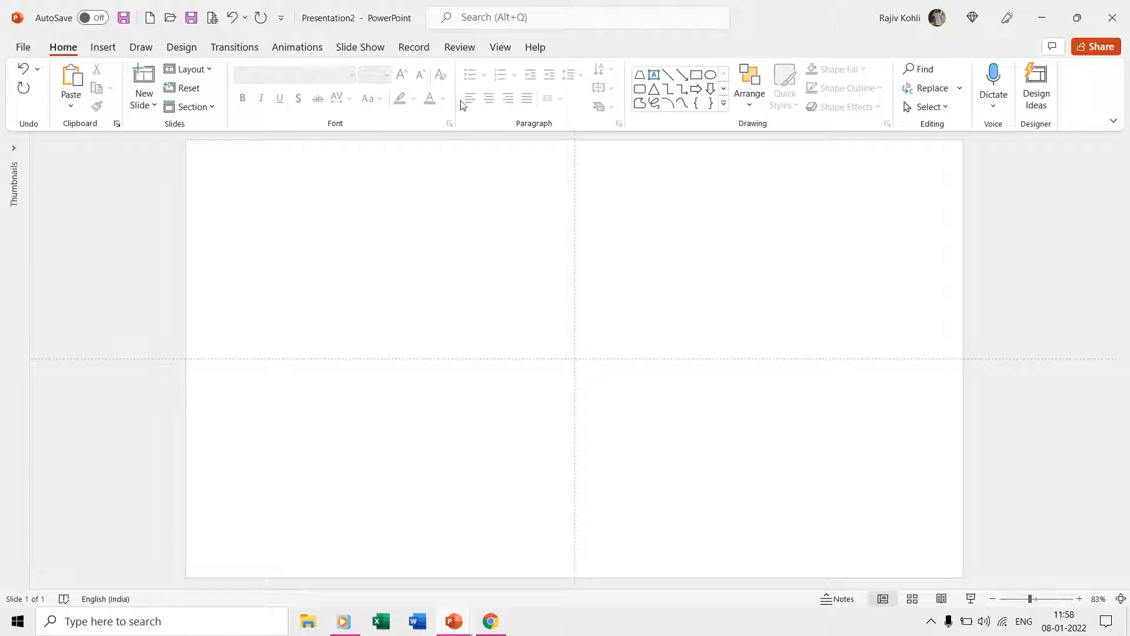
left_click(501, 47)
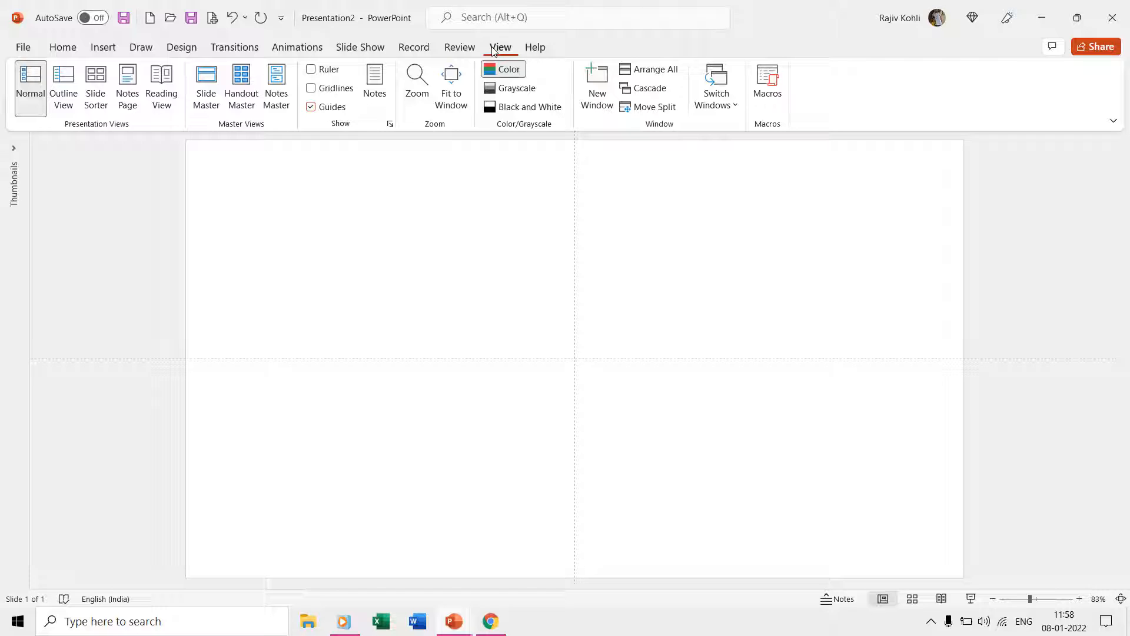
left_click(311, 106)
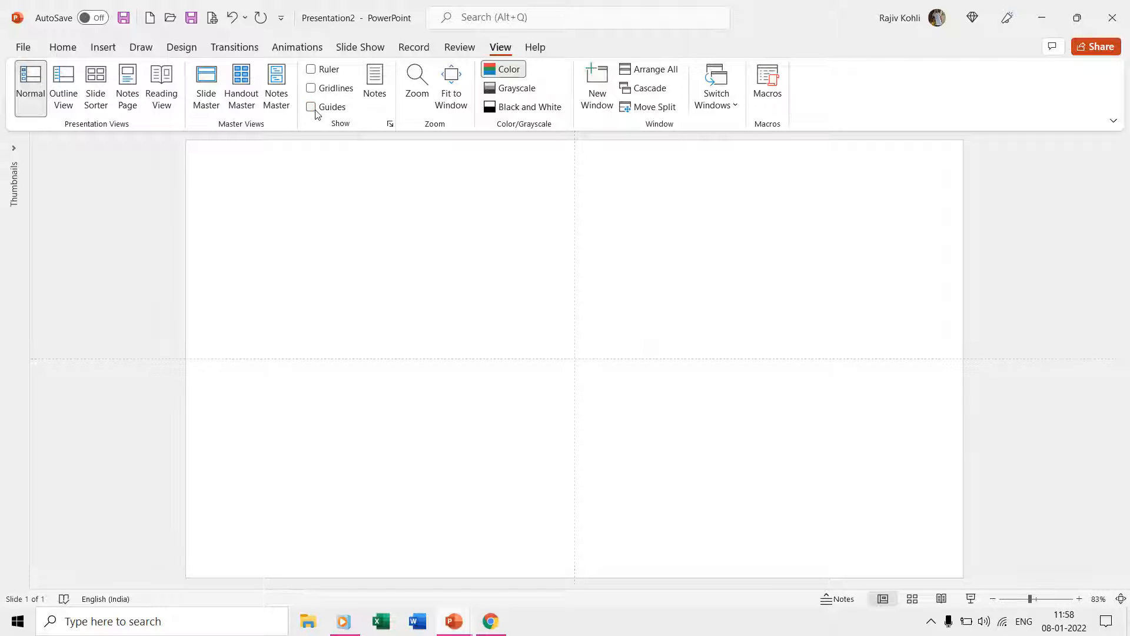
left_click(311, 107)
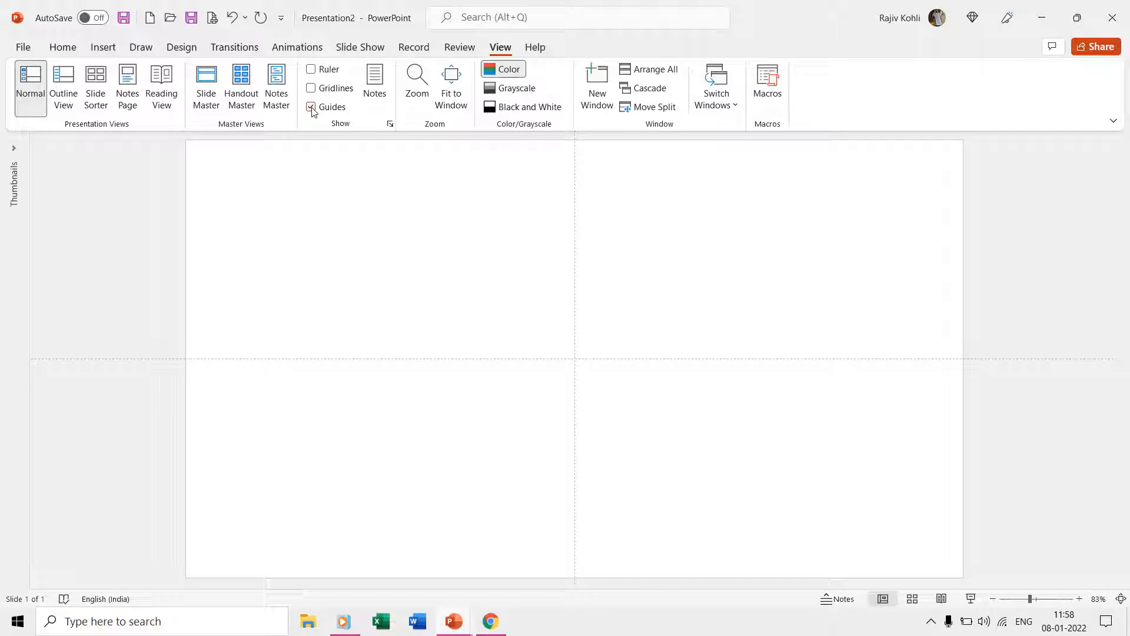
left_click(312, 107)
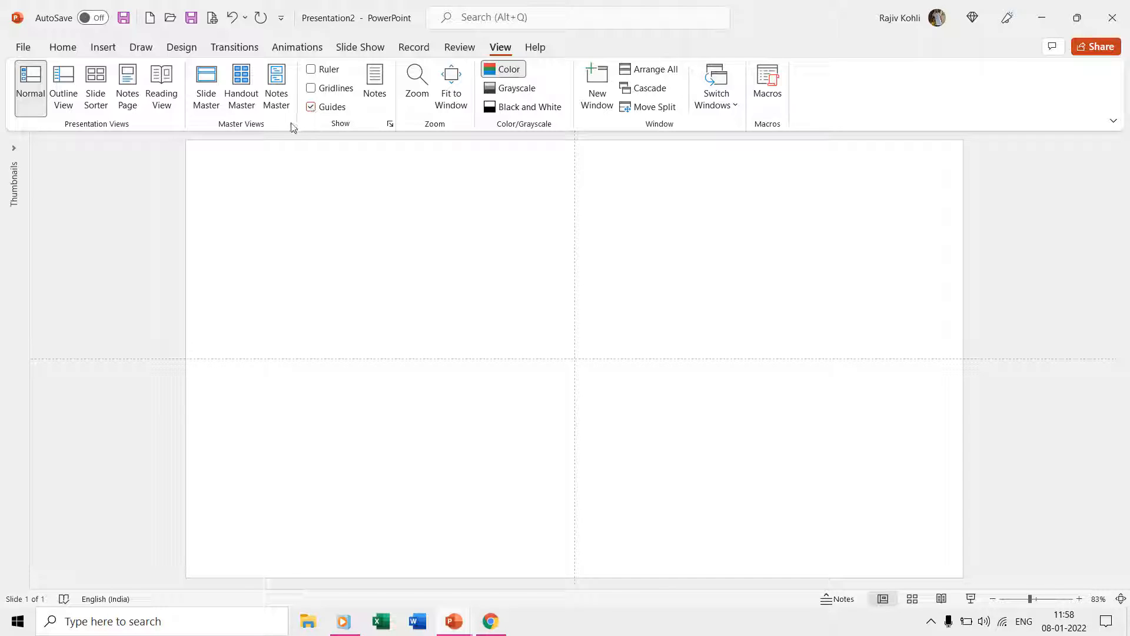
left_click(103, 47)
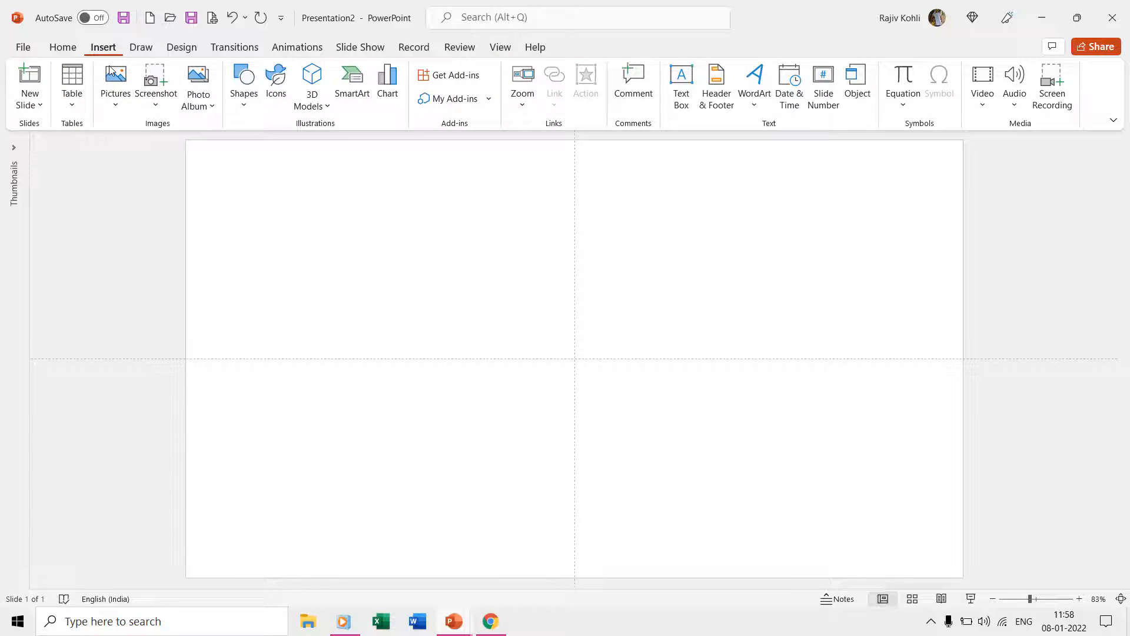
Draw a tall isosceles triangle, flip it point-down and centre it horizontally
left_click(244, 85)
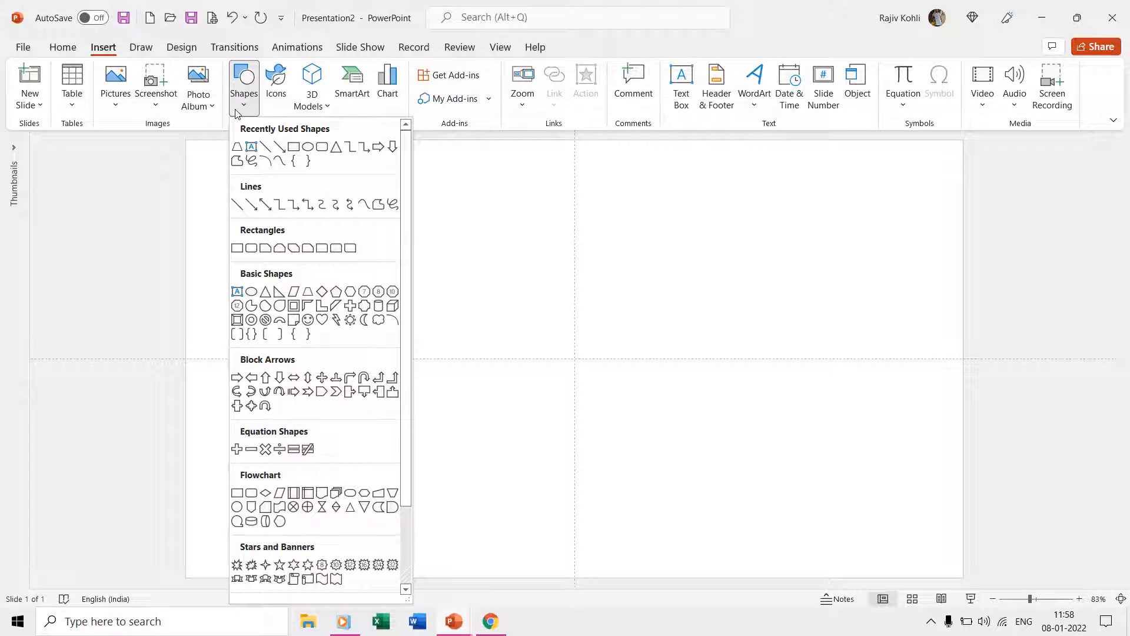
mouse_move(337, 147)
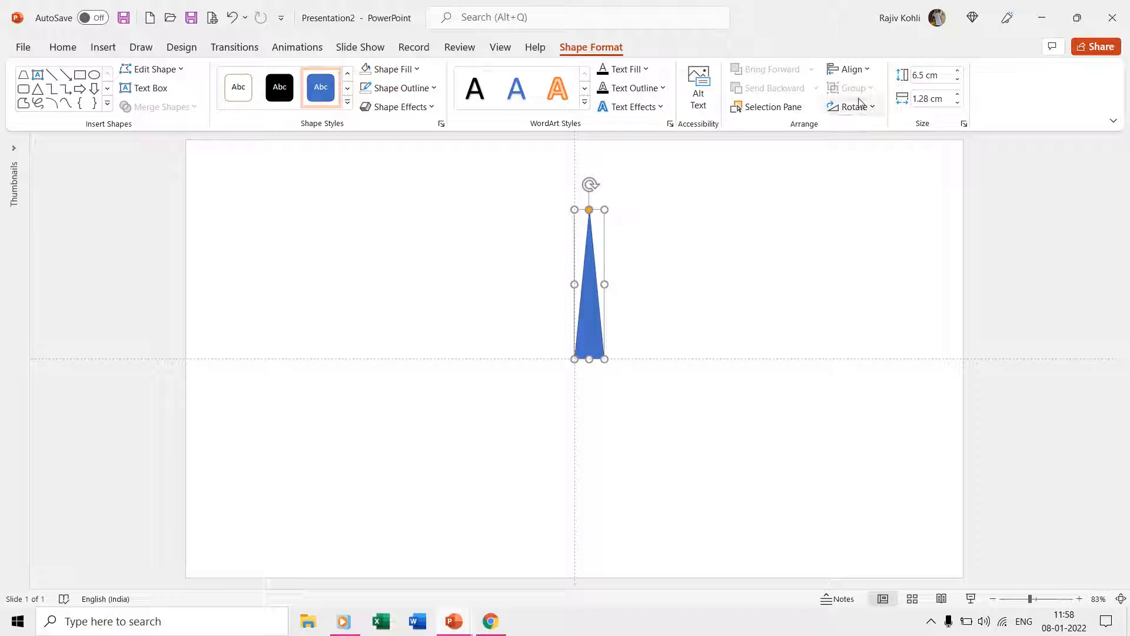
left_click(850, 106)
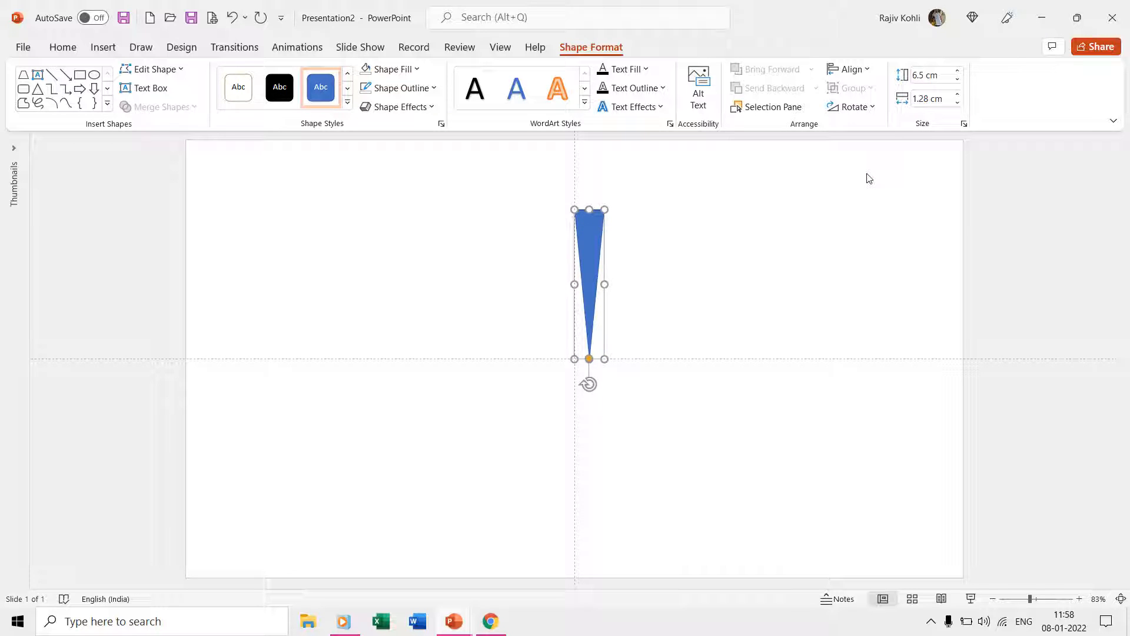
left_click(849, 70)
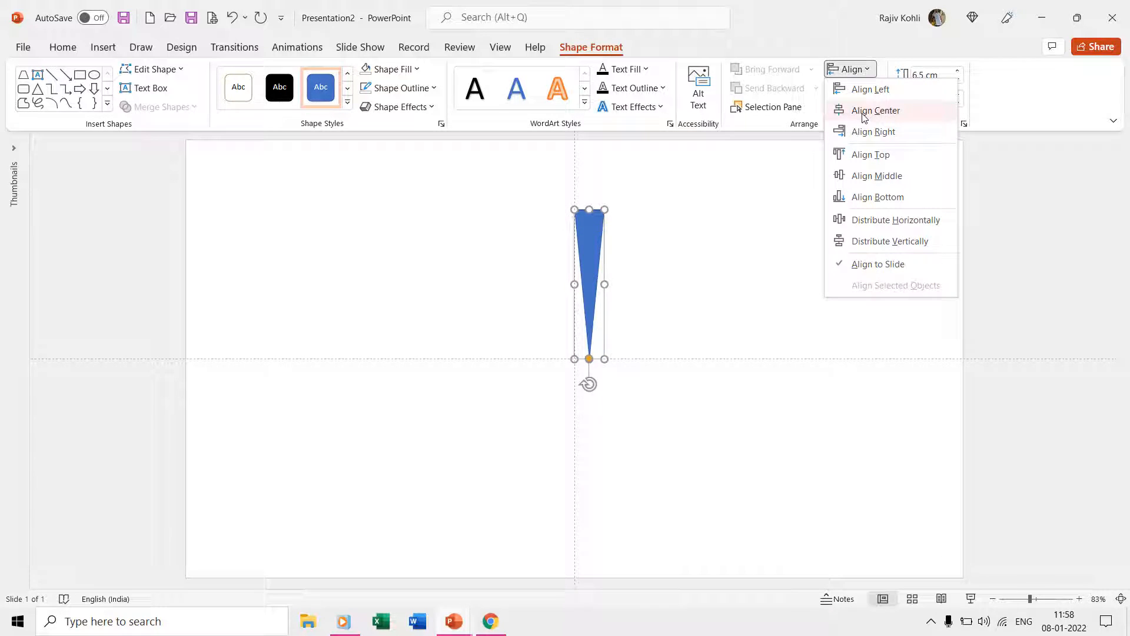
left_click(876, 109)
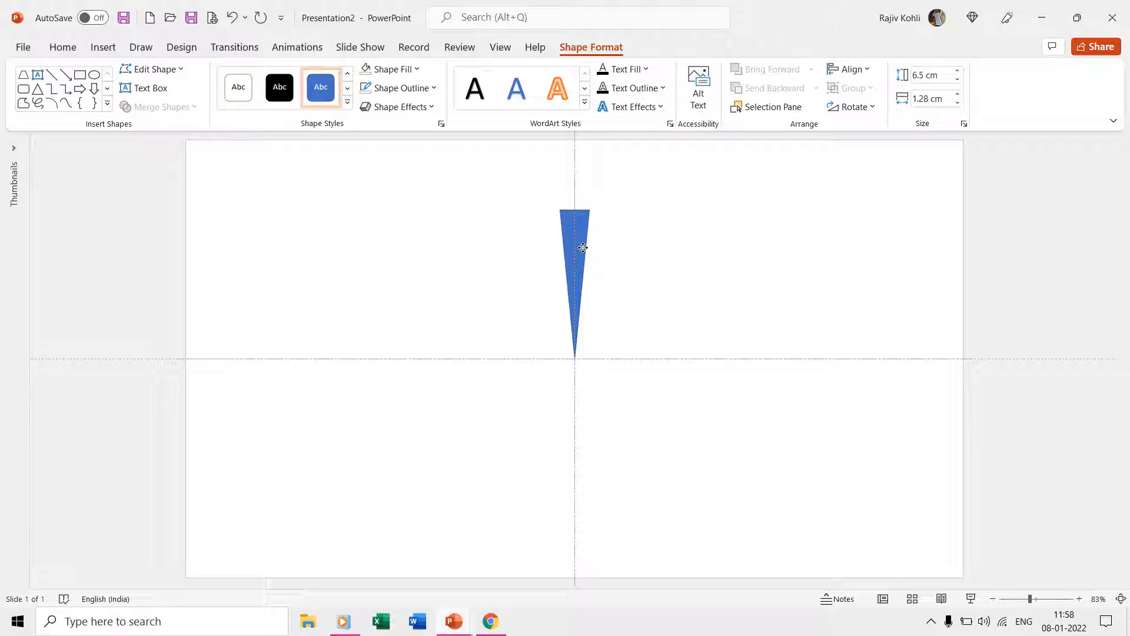
left_click(575, 282)
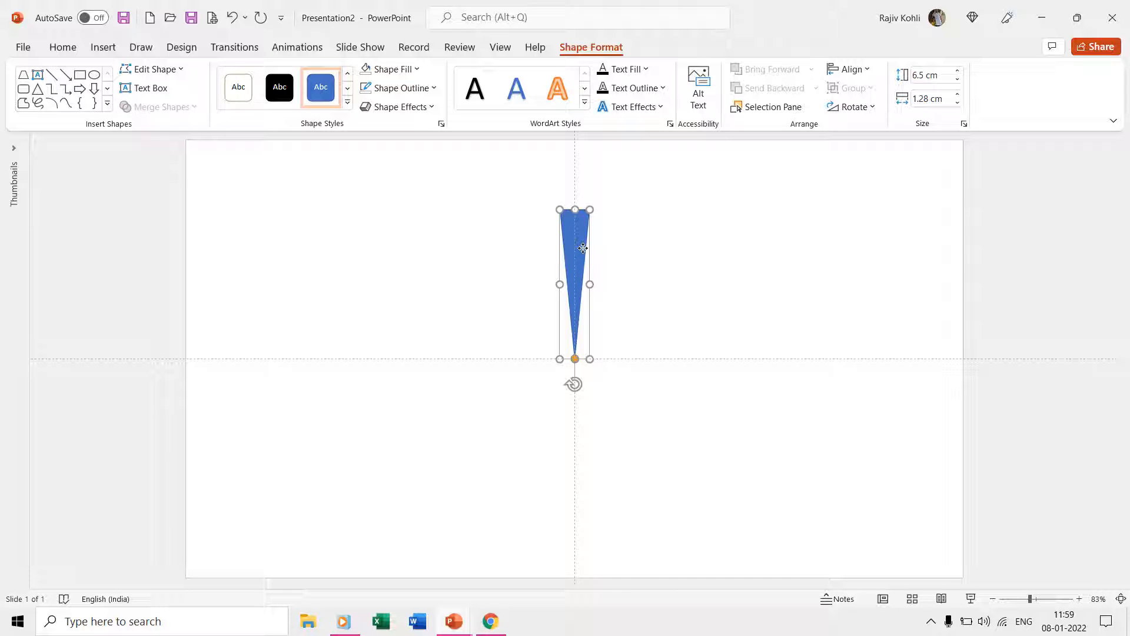
Fill the triangle light grey at 20% transparency and remove its outline
left_click(389, 69)
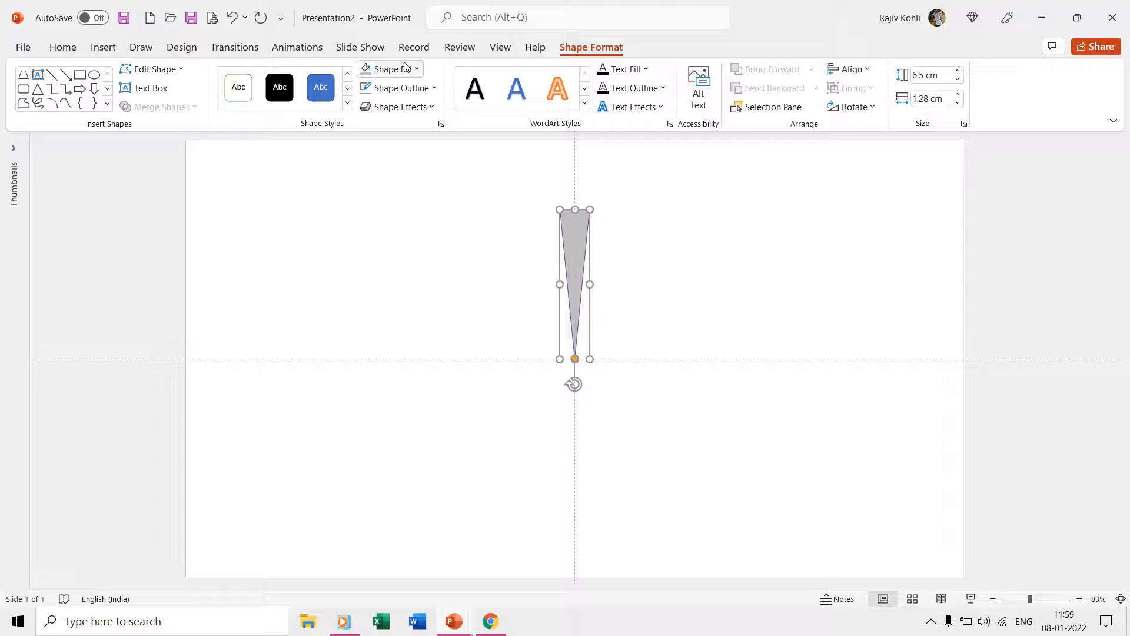
left_click(385, 68)
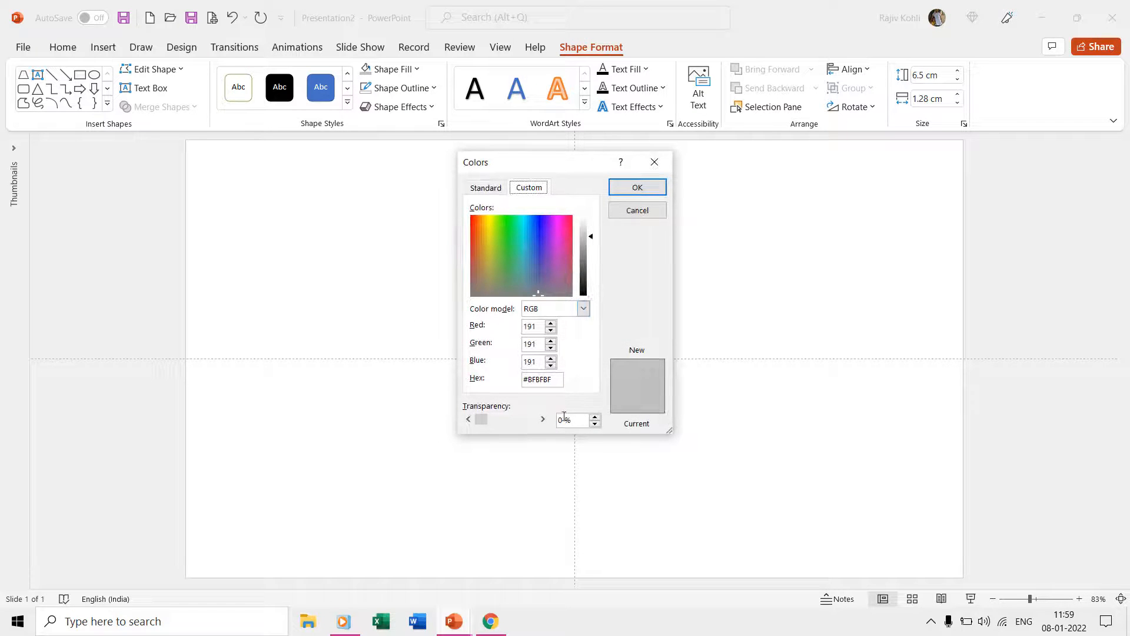
type("20")
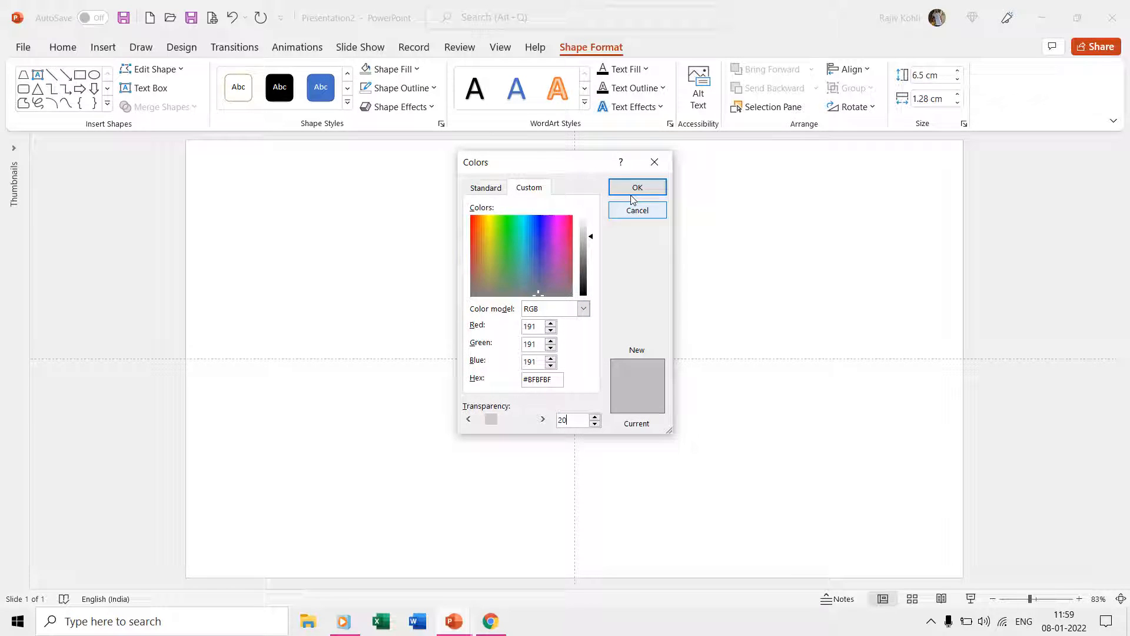
left_click(637, 187)
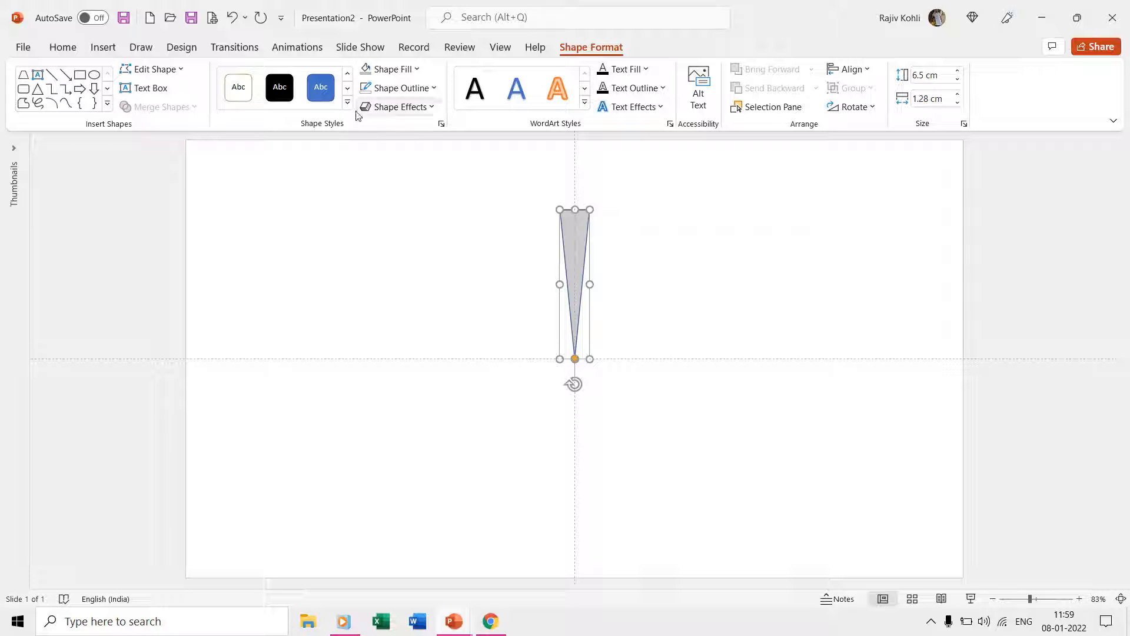
left_click(398, 87)
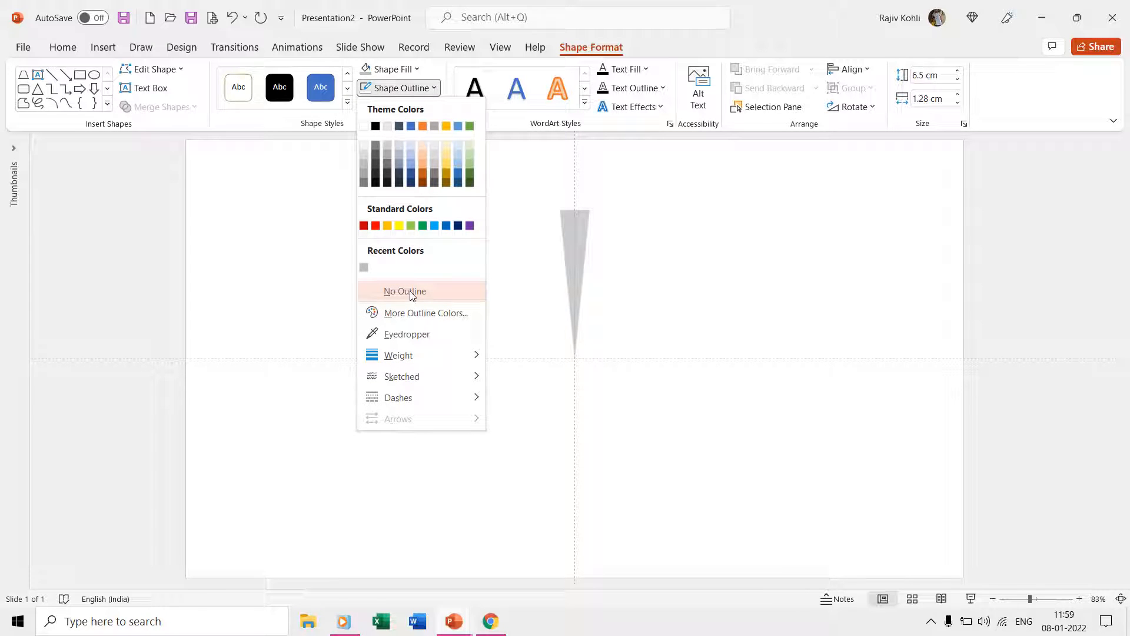
left_click(404, 291)
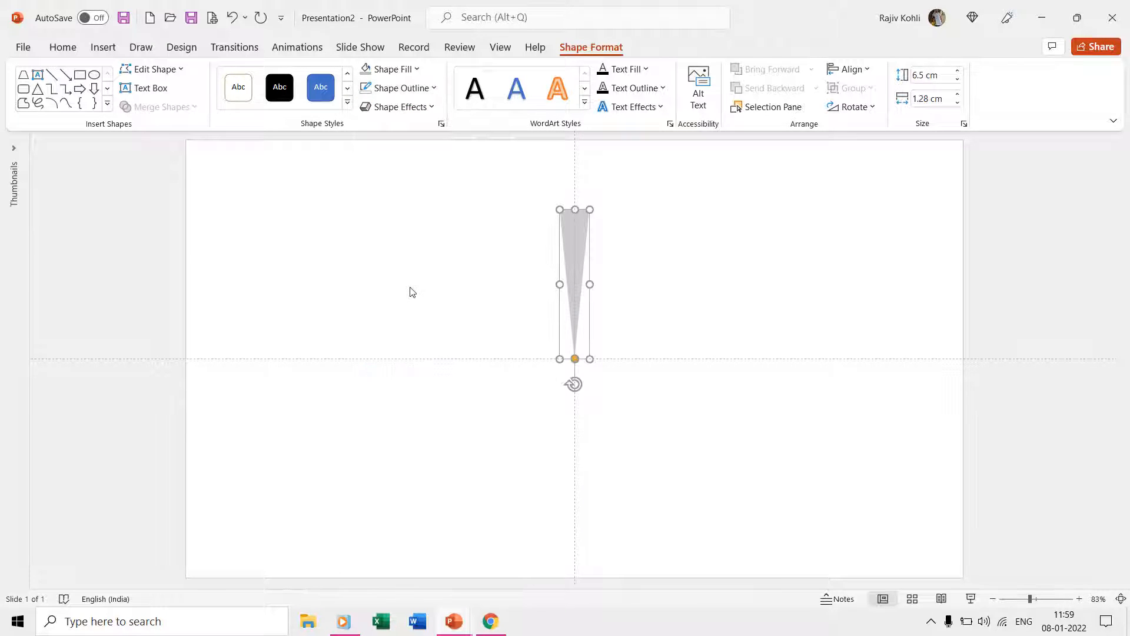
mouse_move(648, 165)
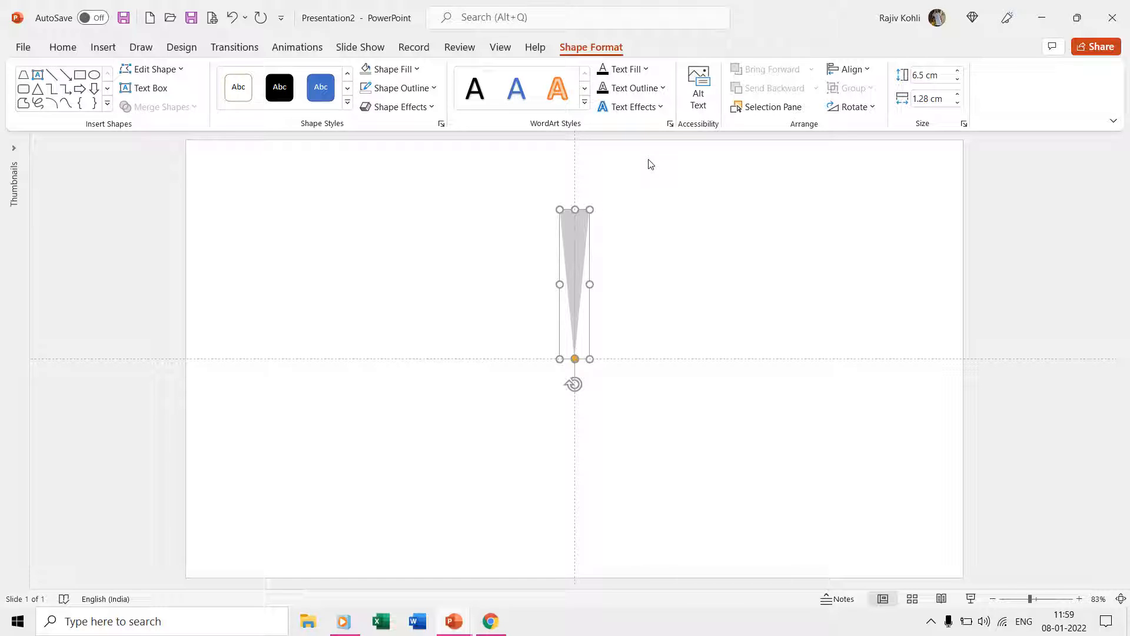
Duplicate the triangle and flip the copy point-up below the centre
left_click(63, 47)
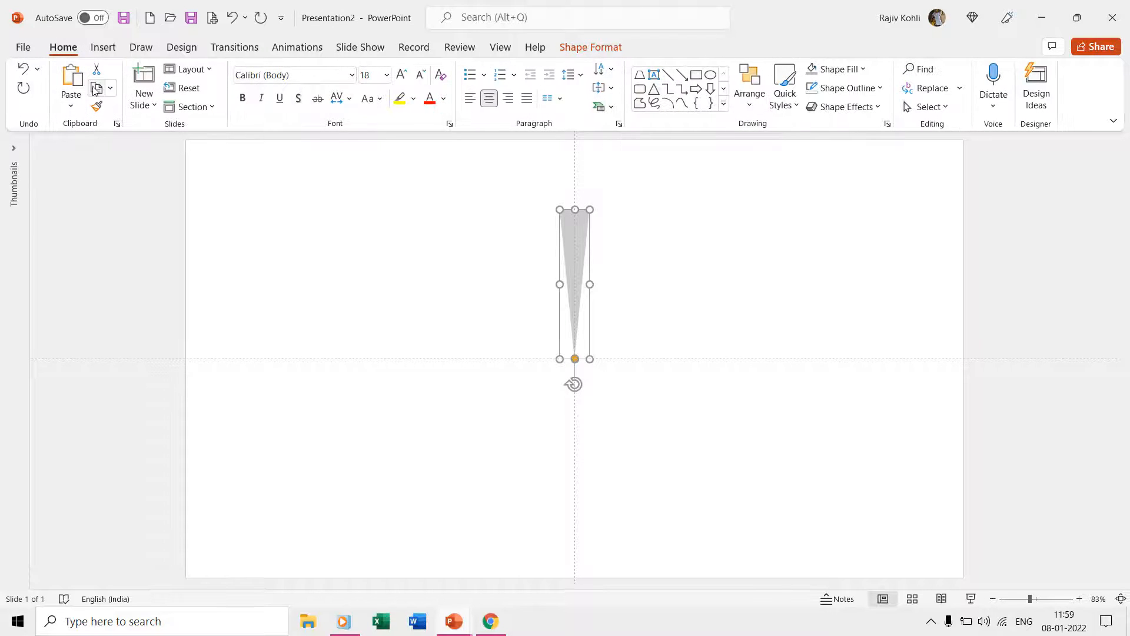
left_click(71, 85)
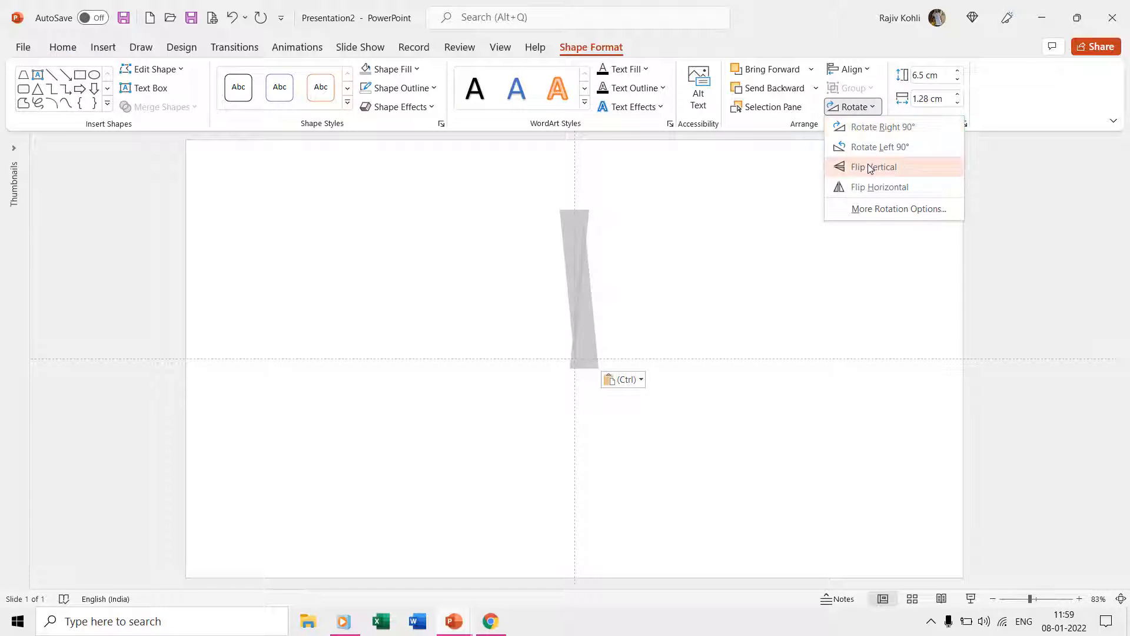
left_click(873, 166)
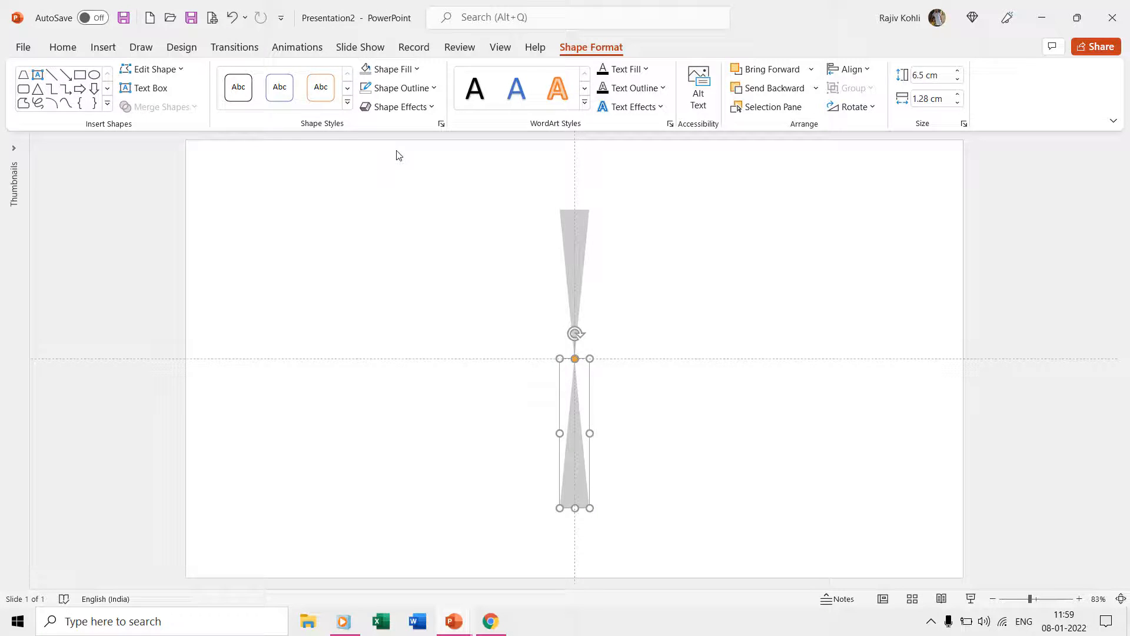
Draw a centred circle with no fill, sized to 12.92 cm
left_click(243, 87)
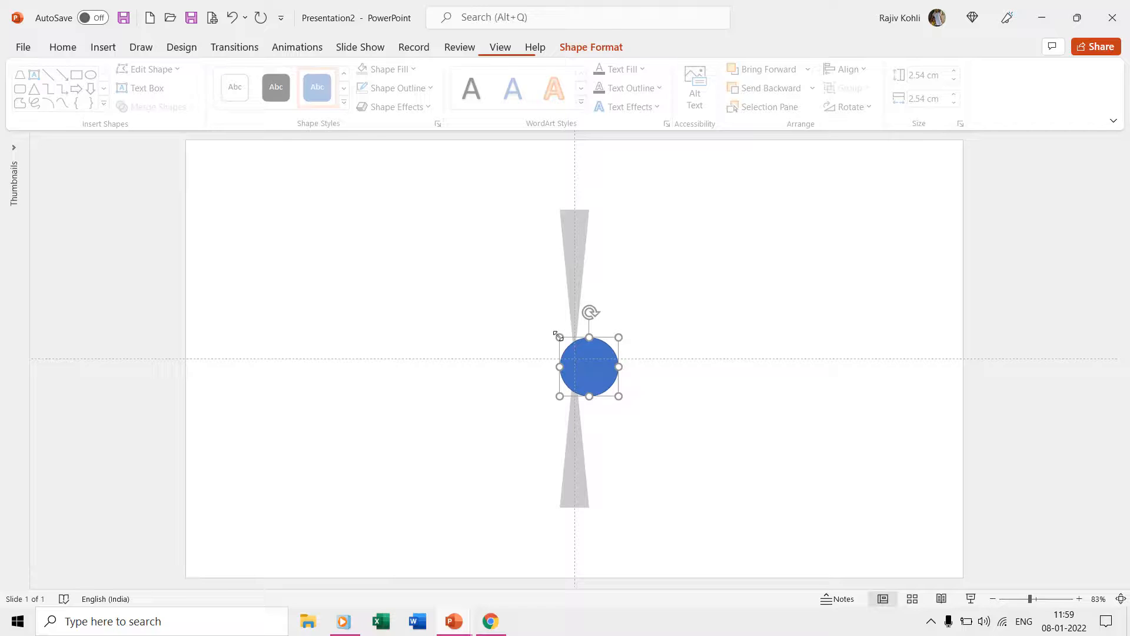
left_click(851, 68)
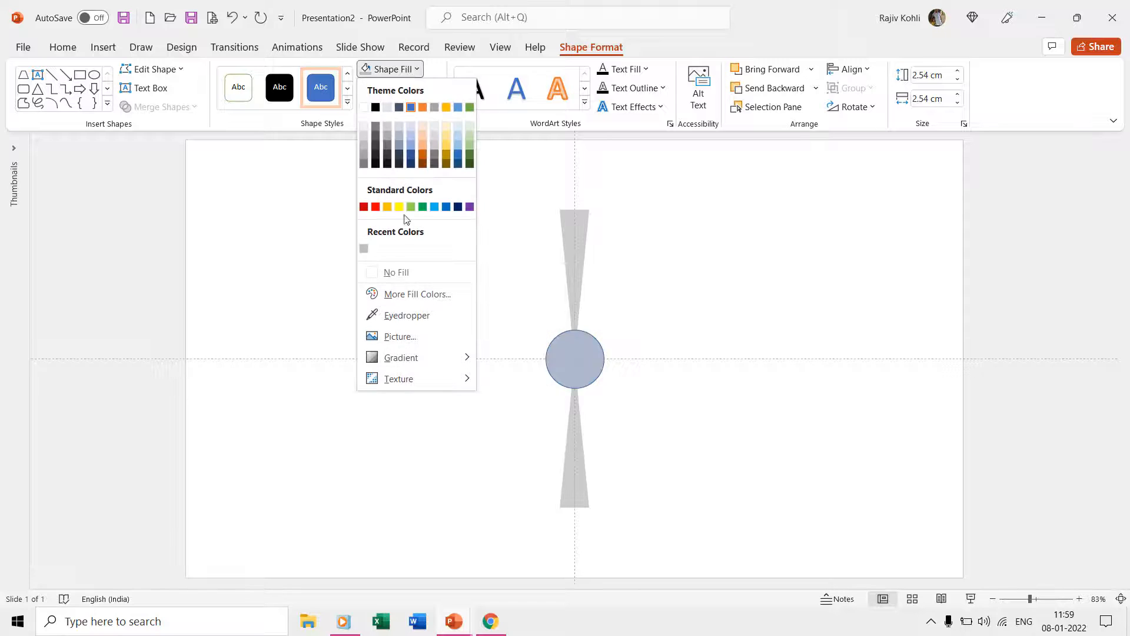
left_click(396, 273)
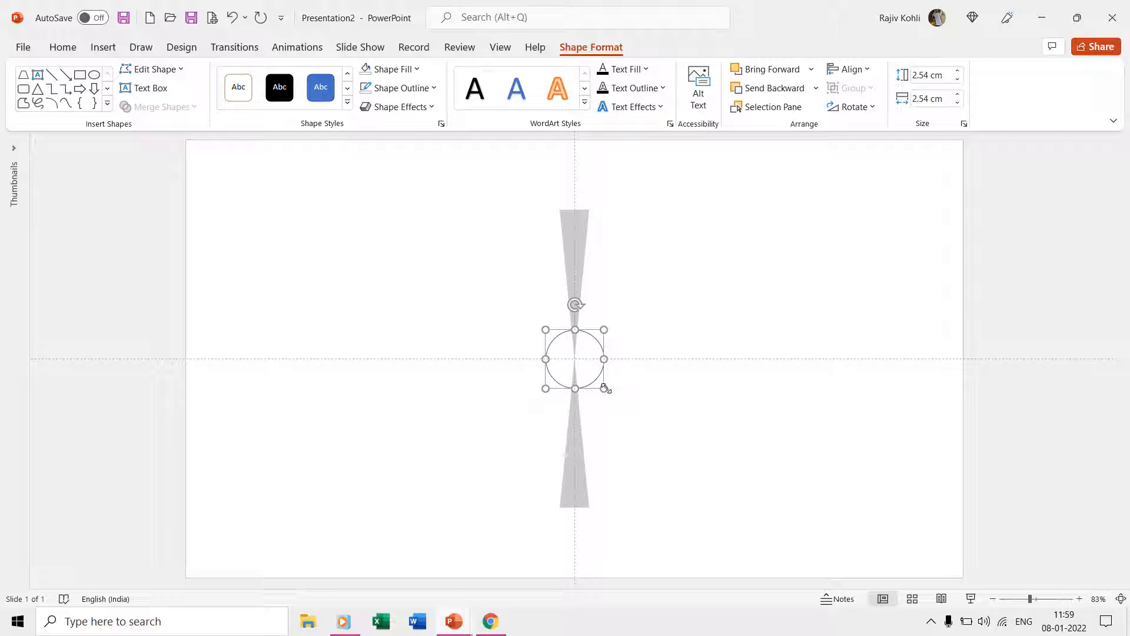
mouse_move(604, 388)
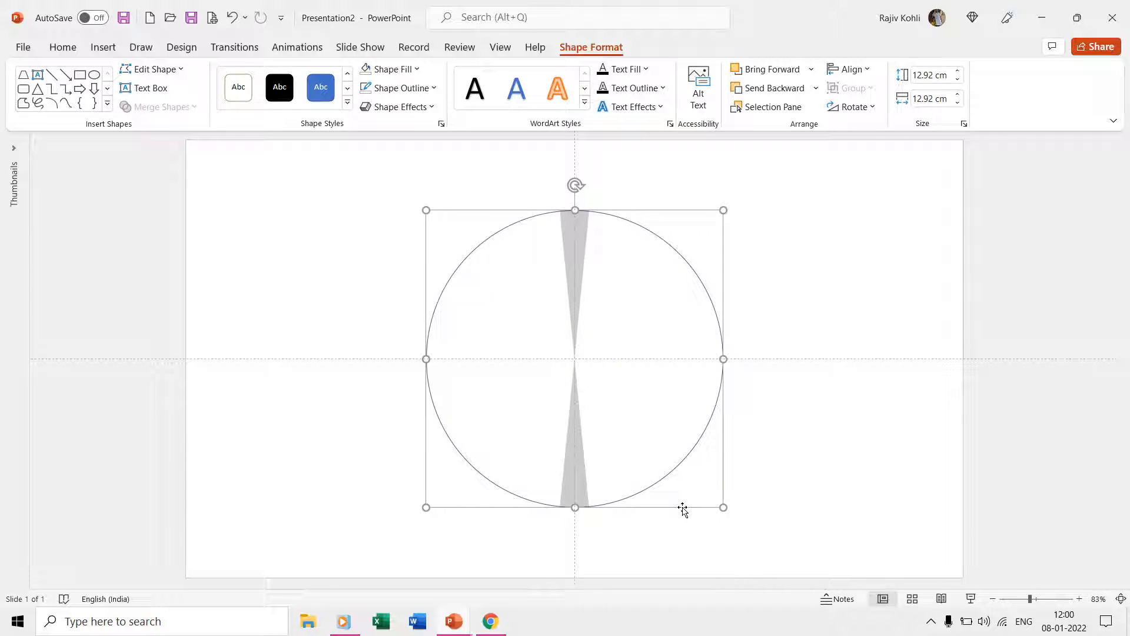
mouse_move(594, 292)
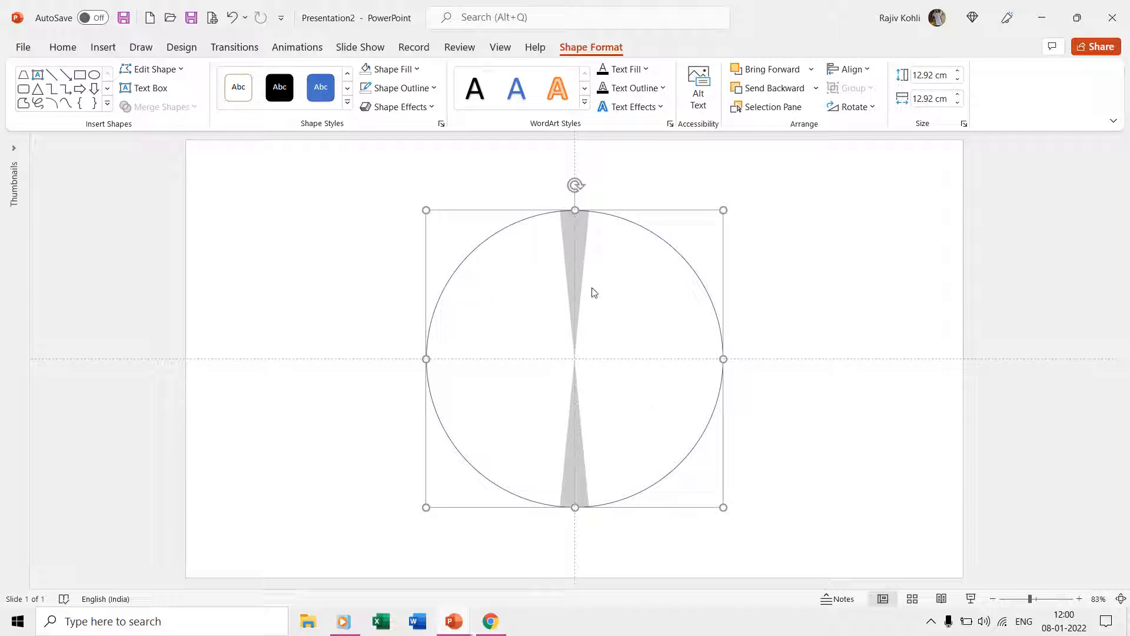
Select all shapes, group circle and triangles, and remove the circle's outline
left_click(575, 253)
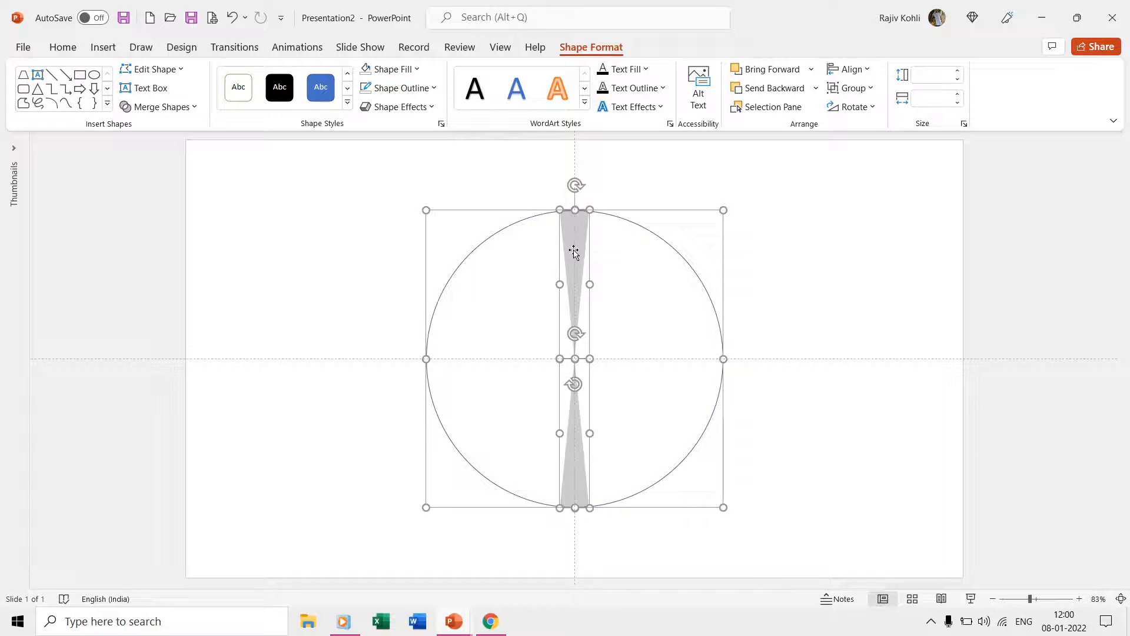
key("ctrl+a")
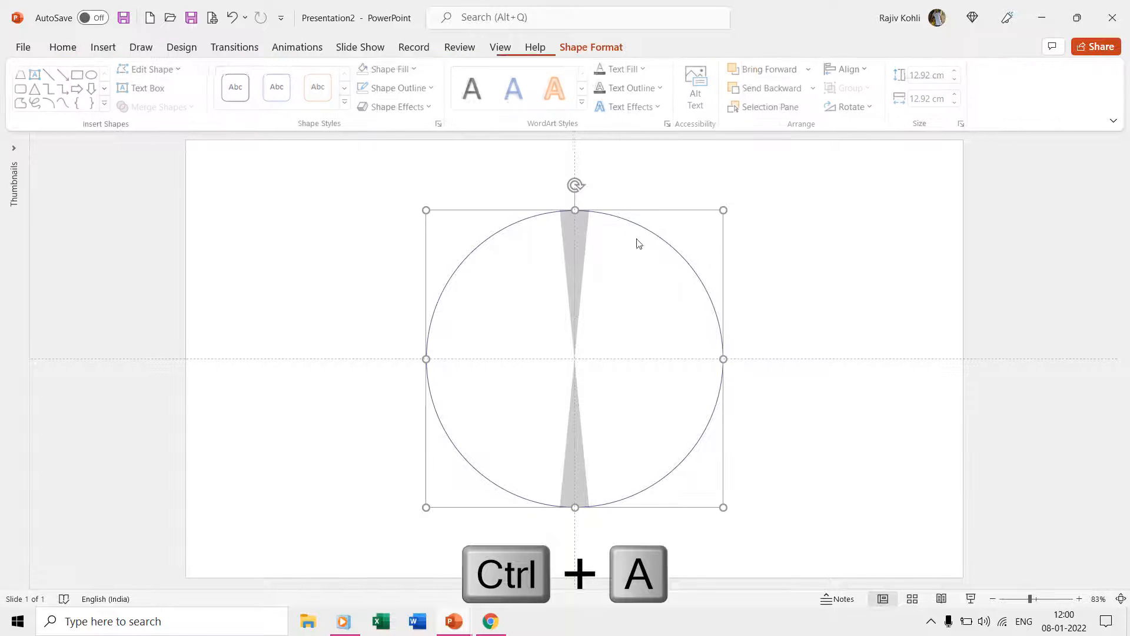
key("ctrl+a")
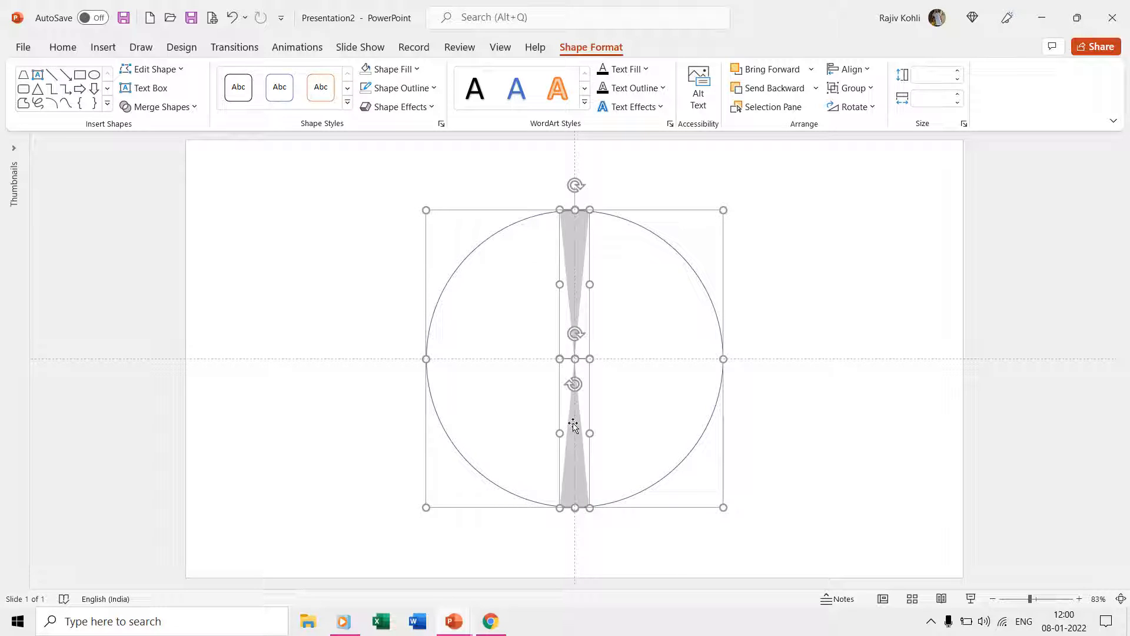
left_click(851, 87)
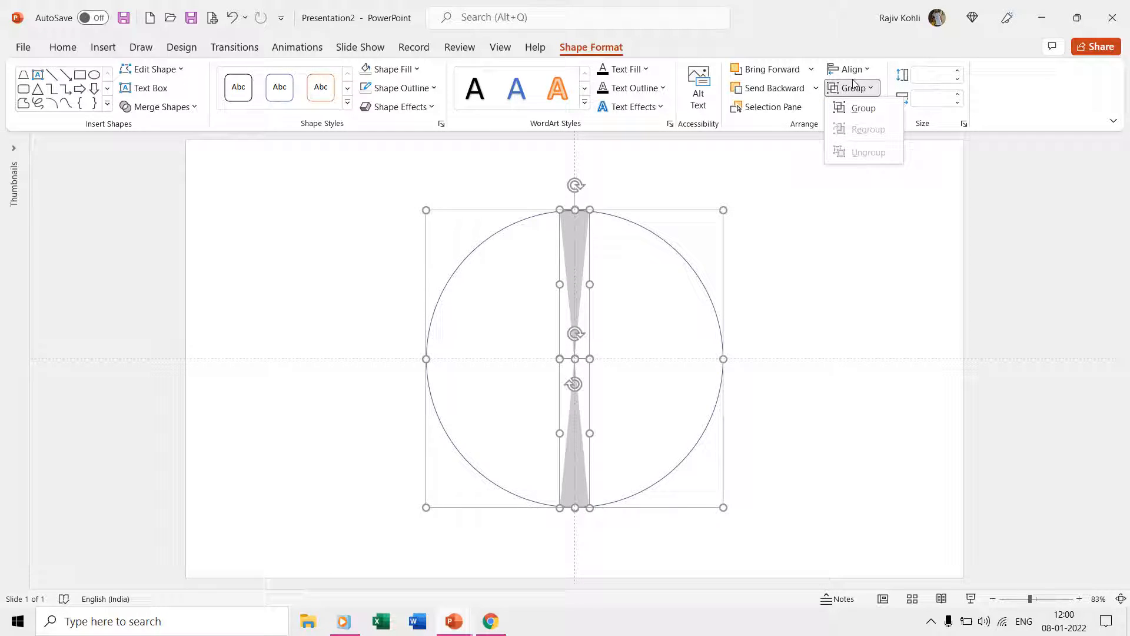
left_click(863, 109)
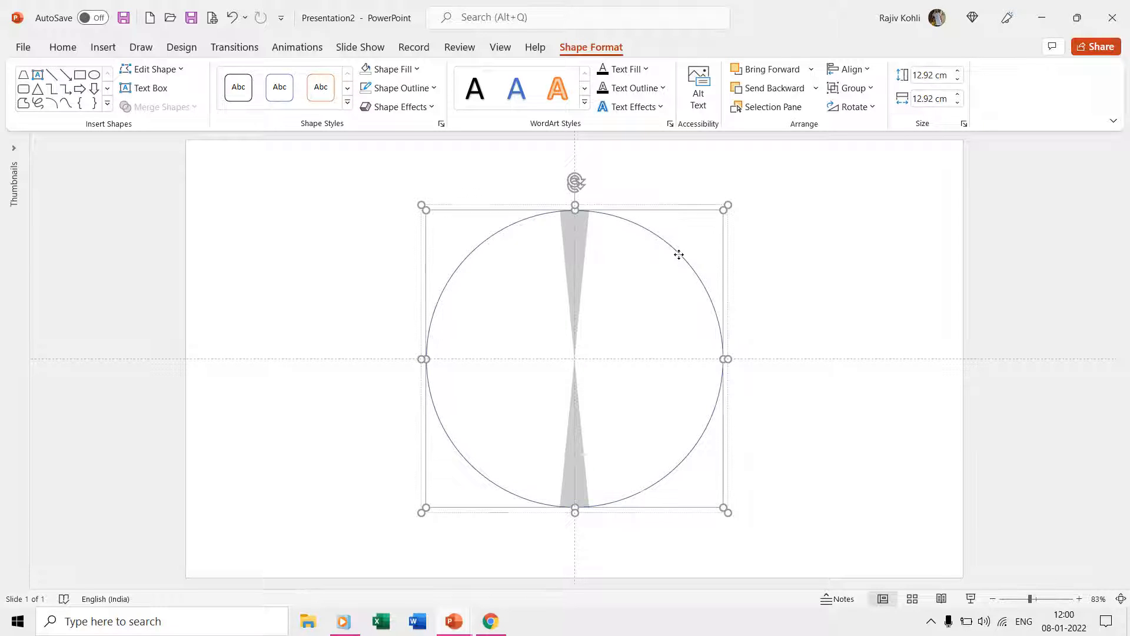
left_click(398, 87)
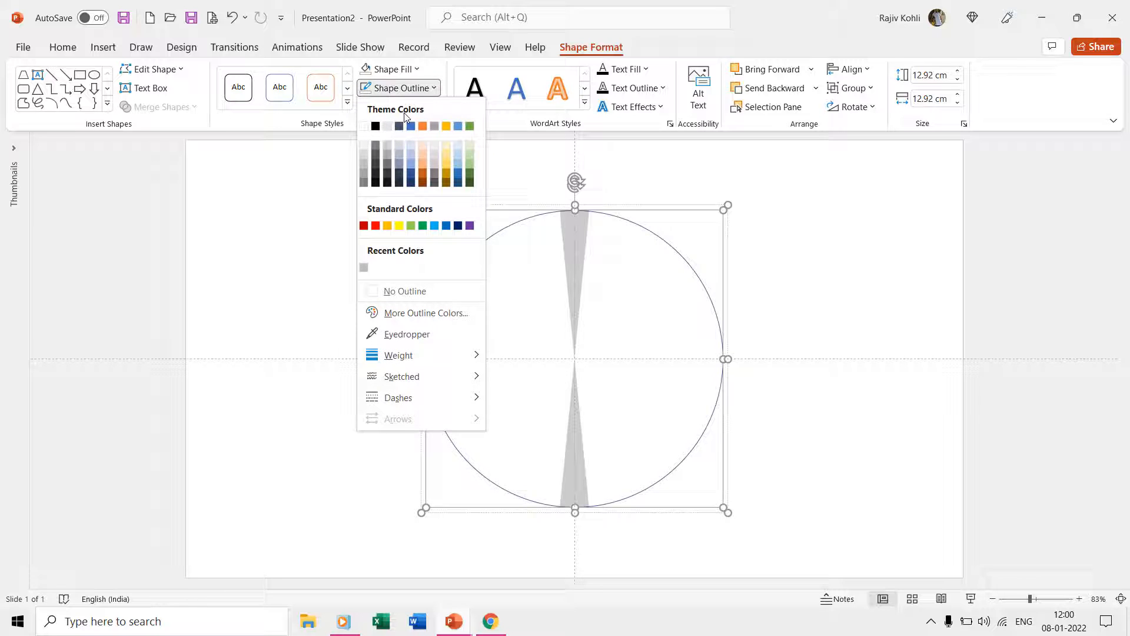
left_click(405, 290)
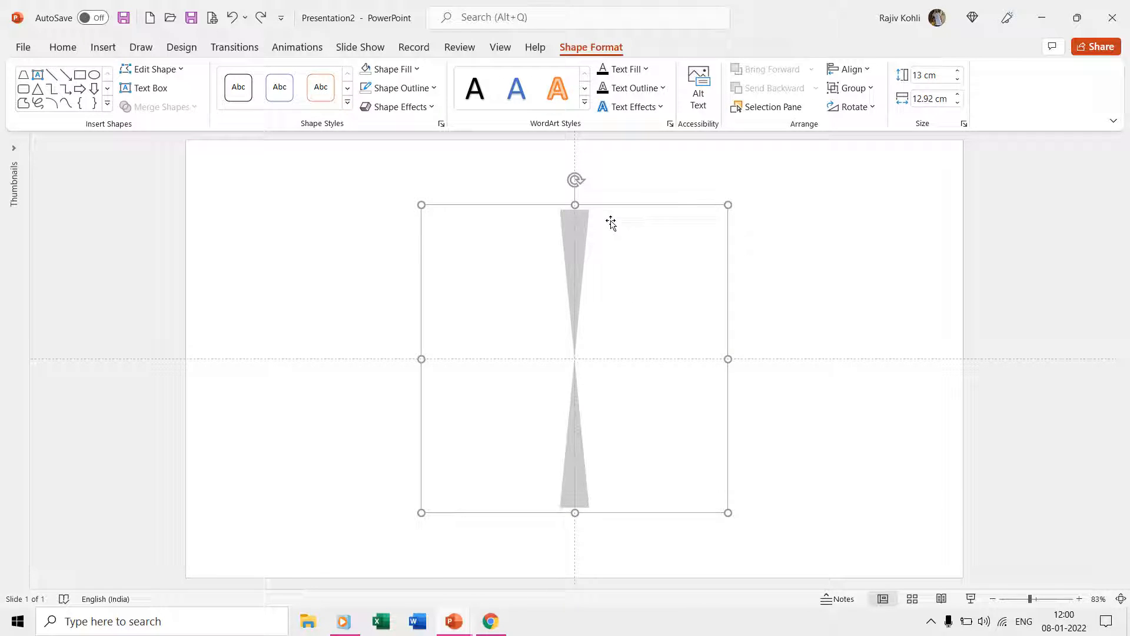
Rename Group 6 to 'Shape 1' in the Selection Pane
left_click(766, 107)
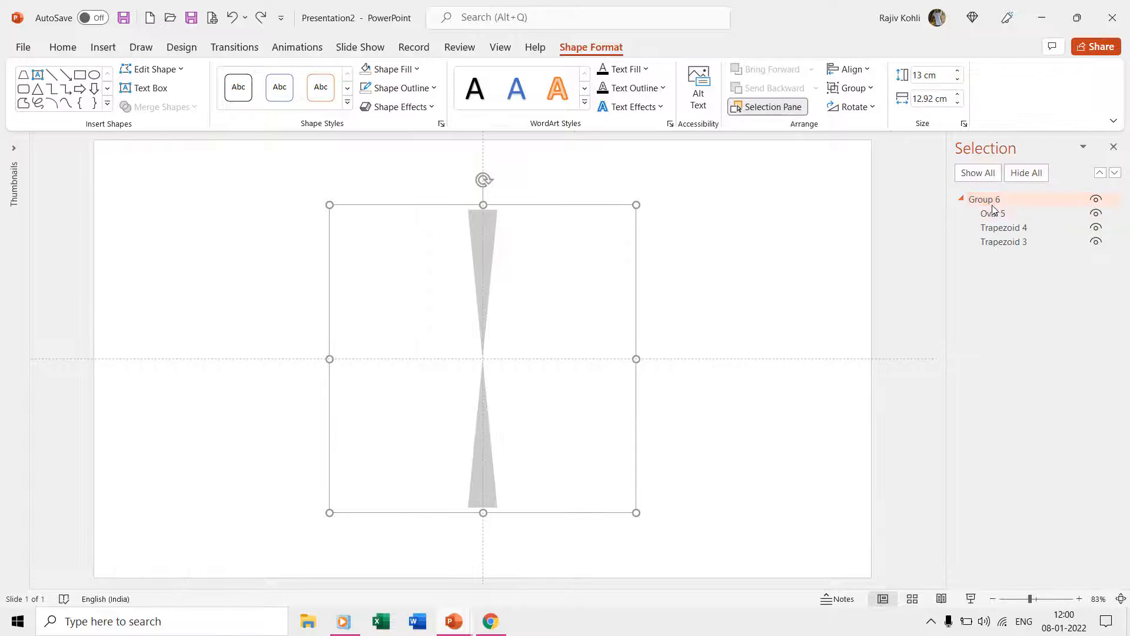
double_click(984, 199)
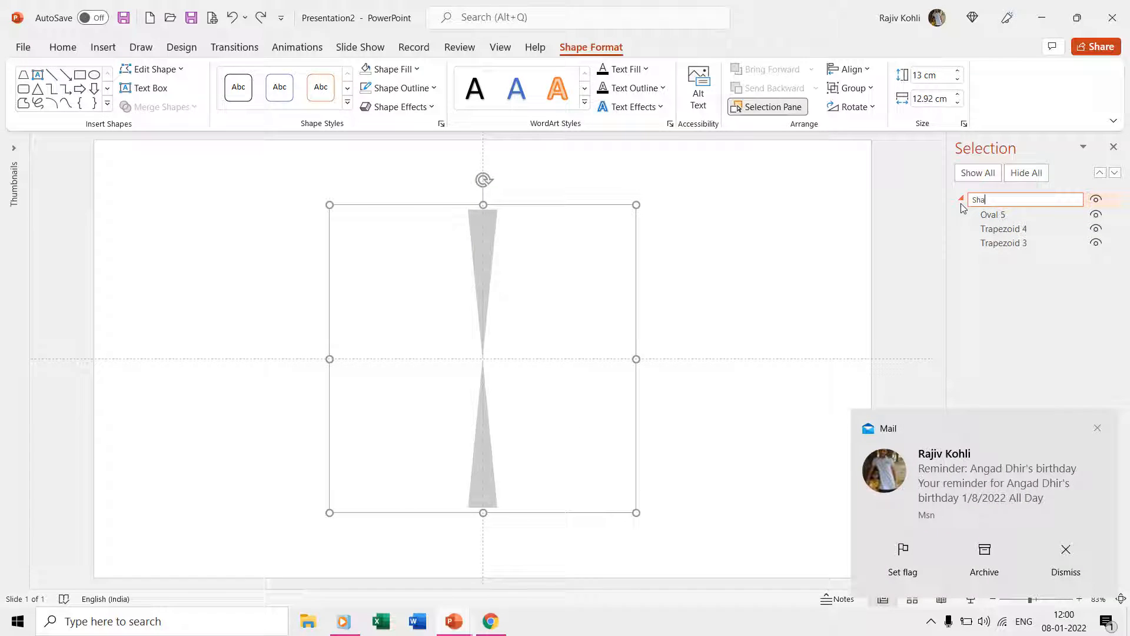
key("Return")
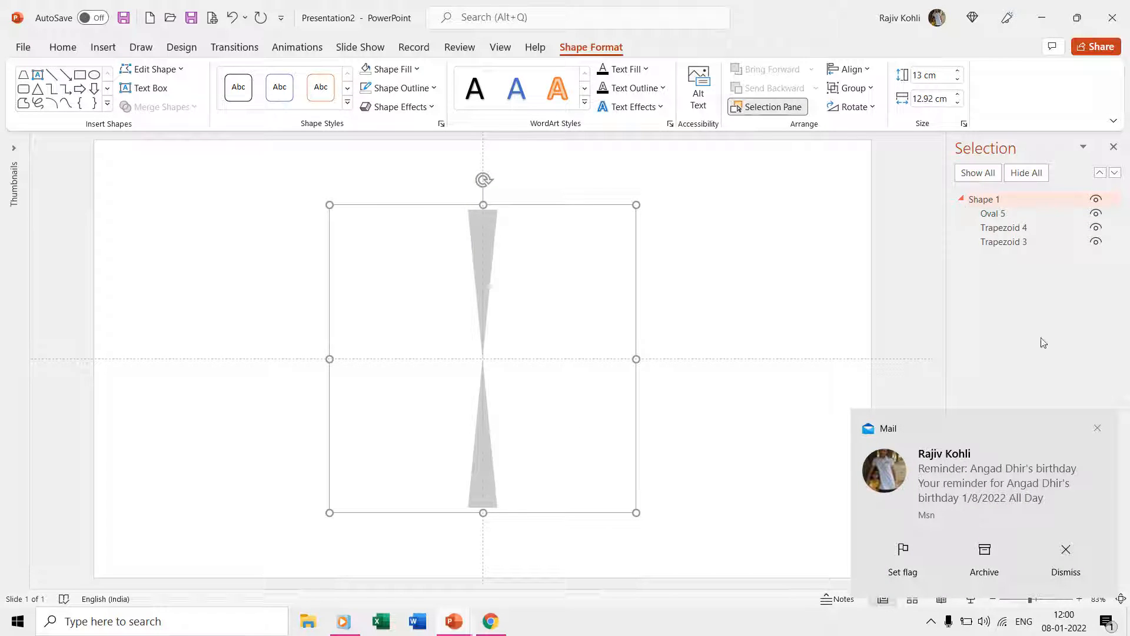
left_click(1066, 558)
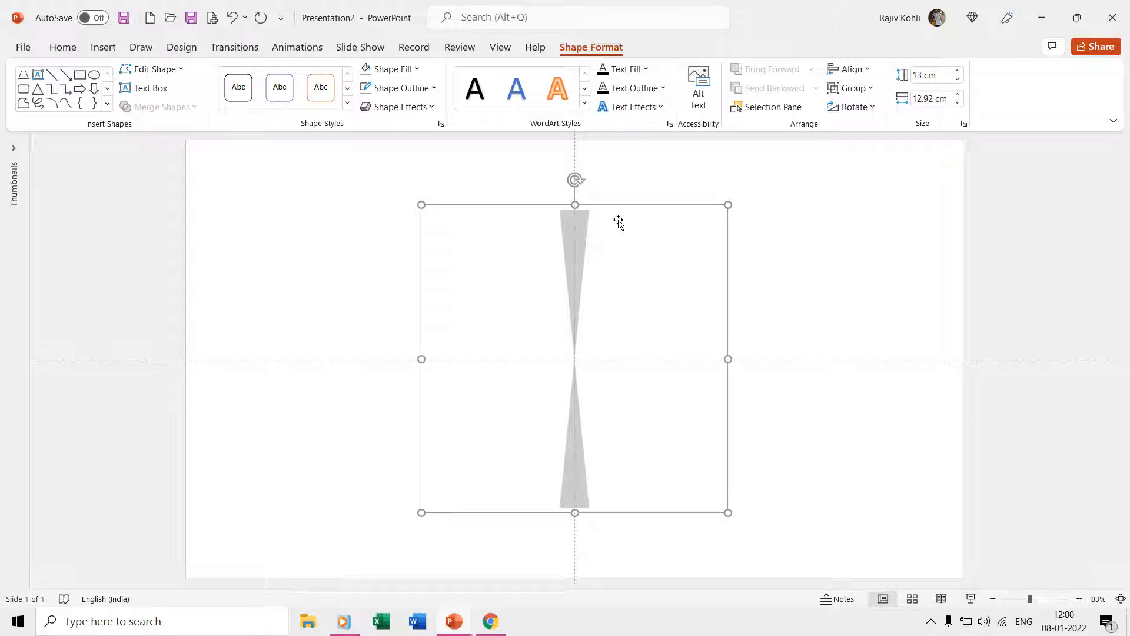
mouse_move(453, 620)
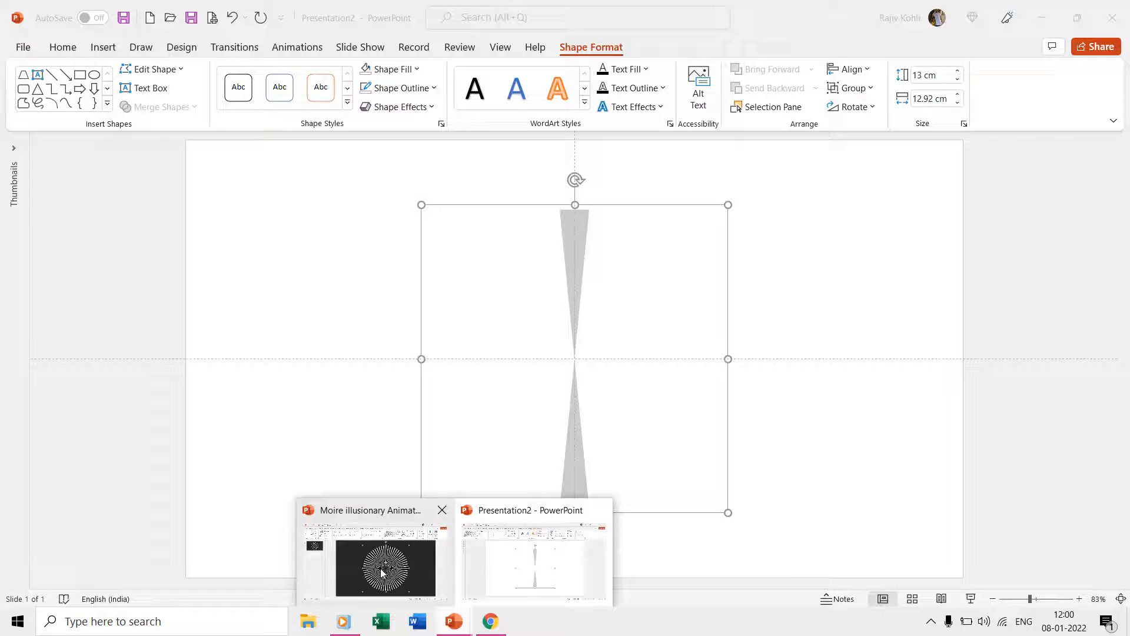
left_click(372, 566)
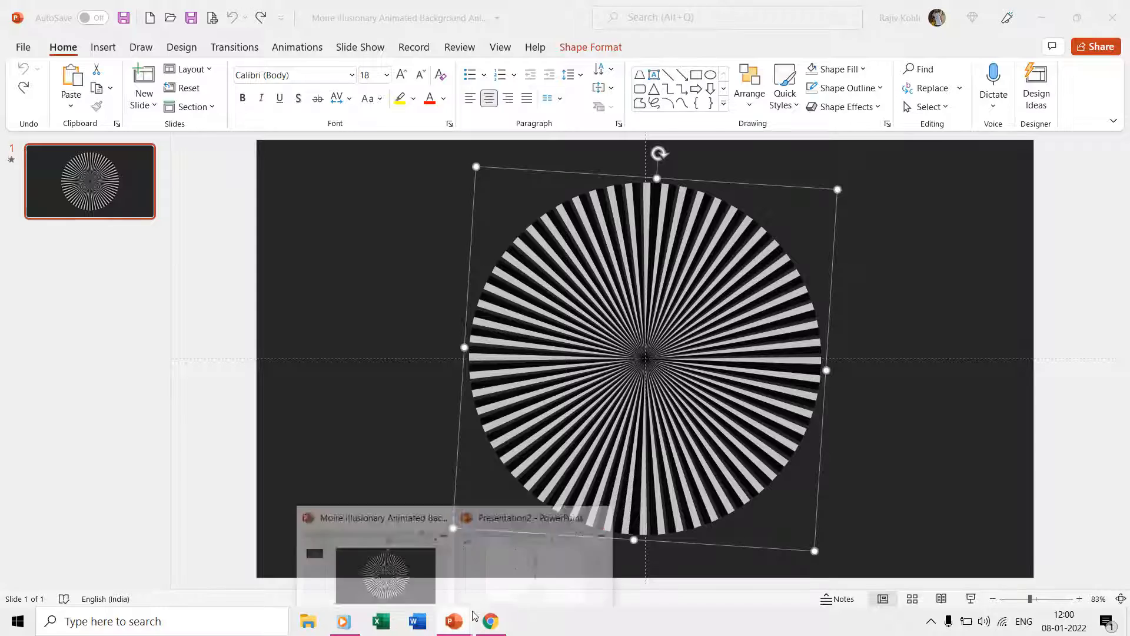
left_click(531, 517)
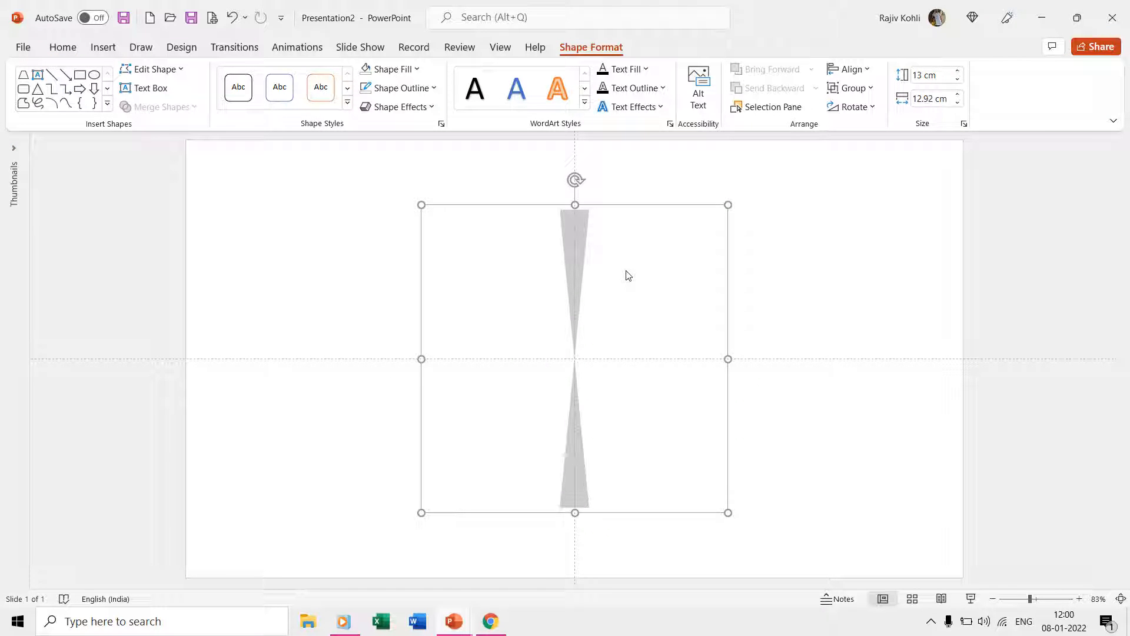
mouse_move(622, 206)
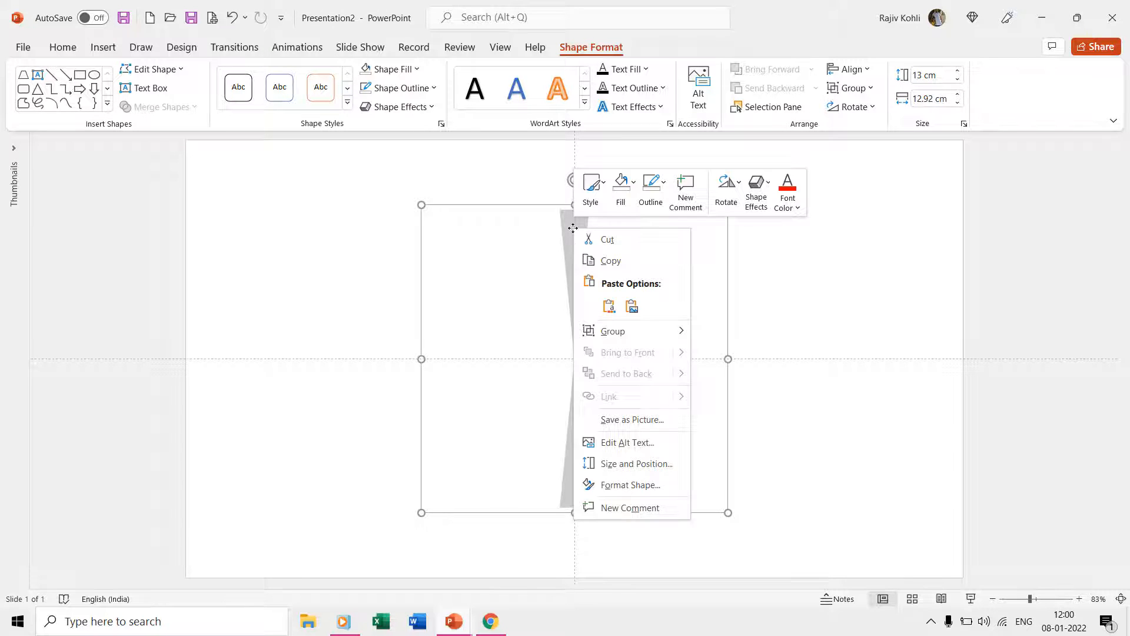
Set the spoke group's rotation to 15° in Format Shape's Size & Properties
left_click(630, 484)
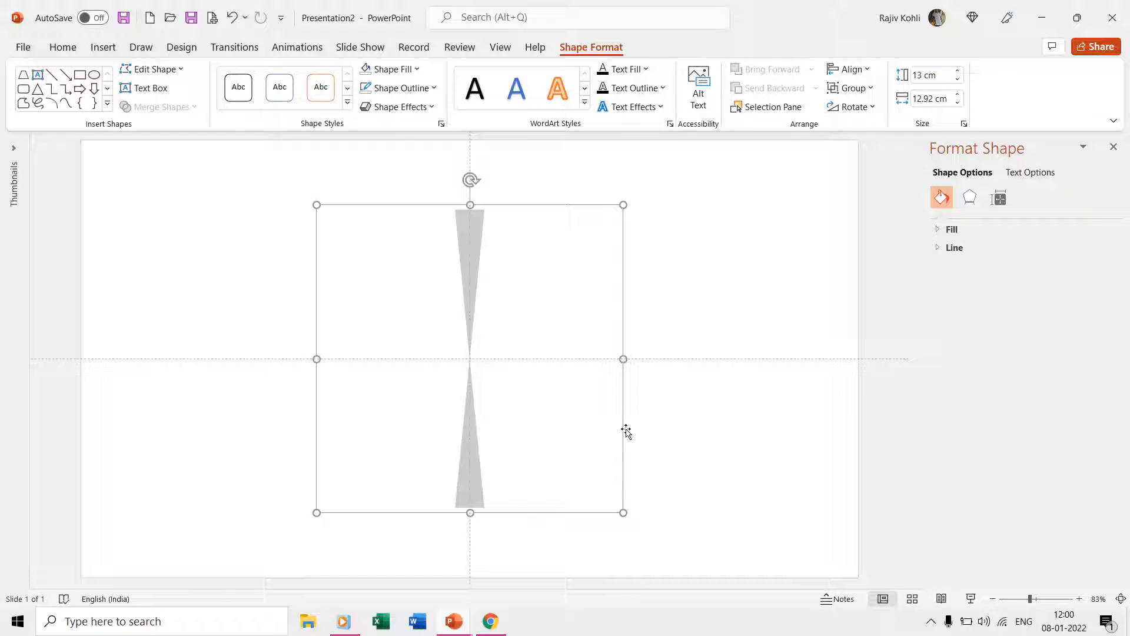
left_click(999, 198)
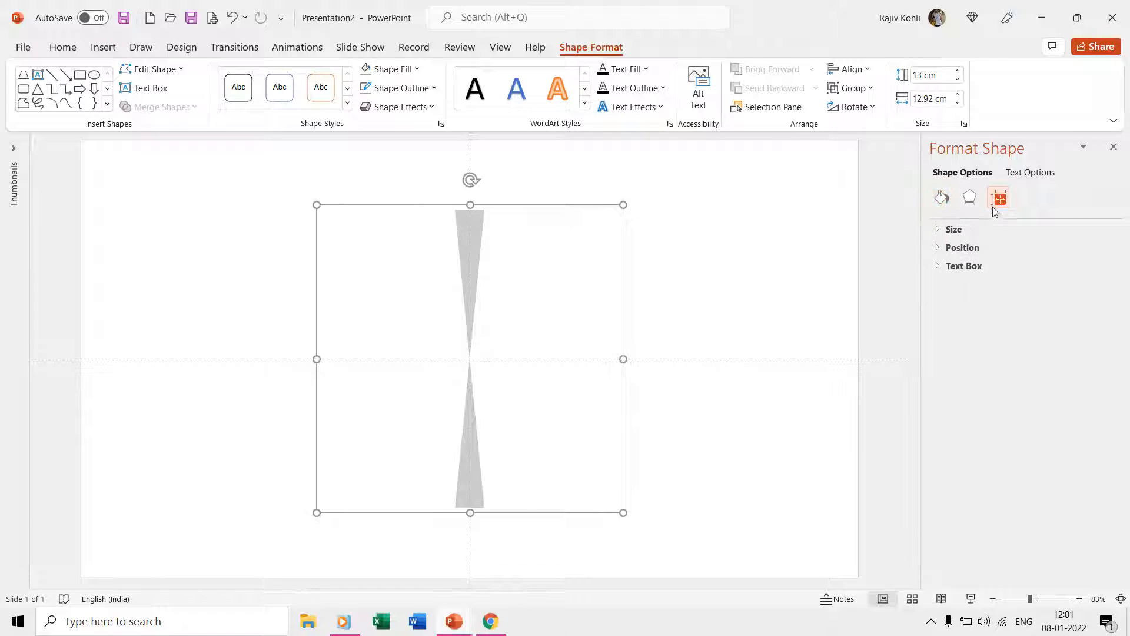
left_click(954, 229)
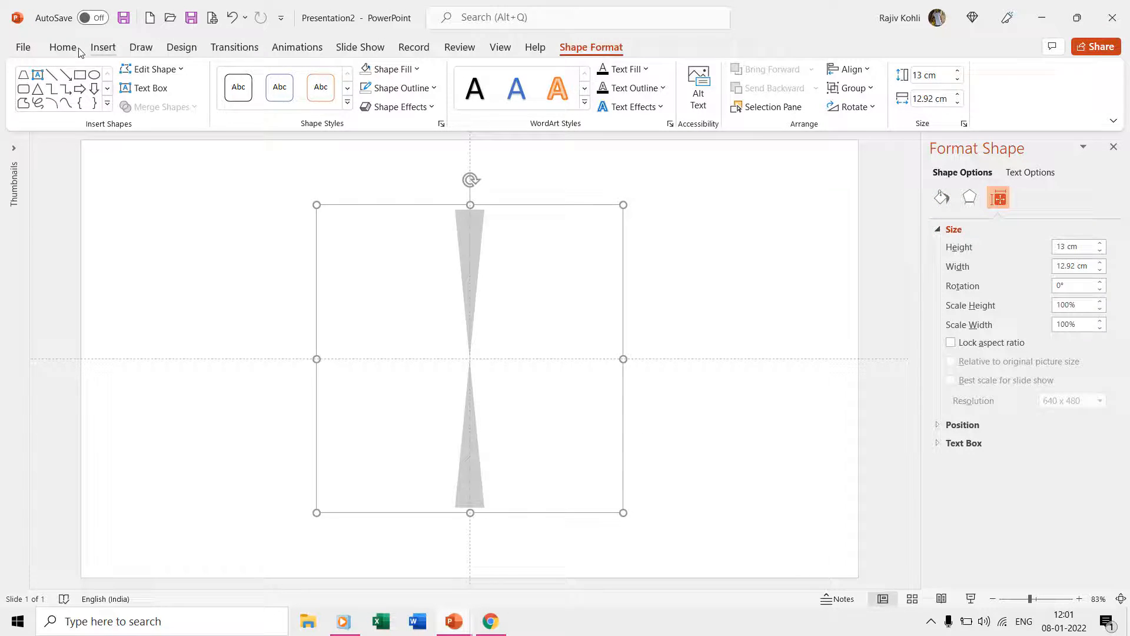
Paste copies of the spoke group and align them to the slide's middle
left_click(63, 47)
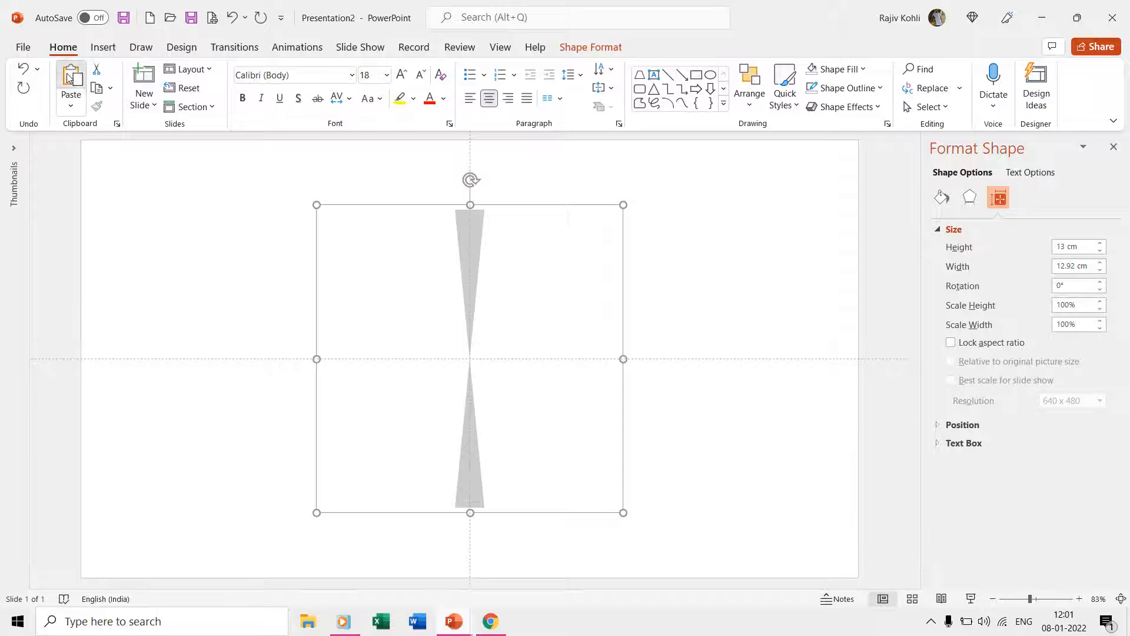
left_click(850, 70)
type("15")
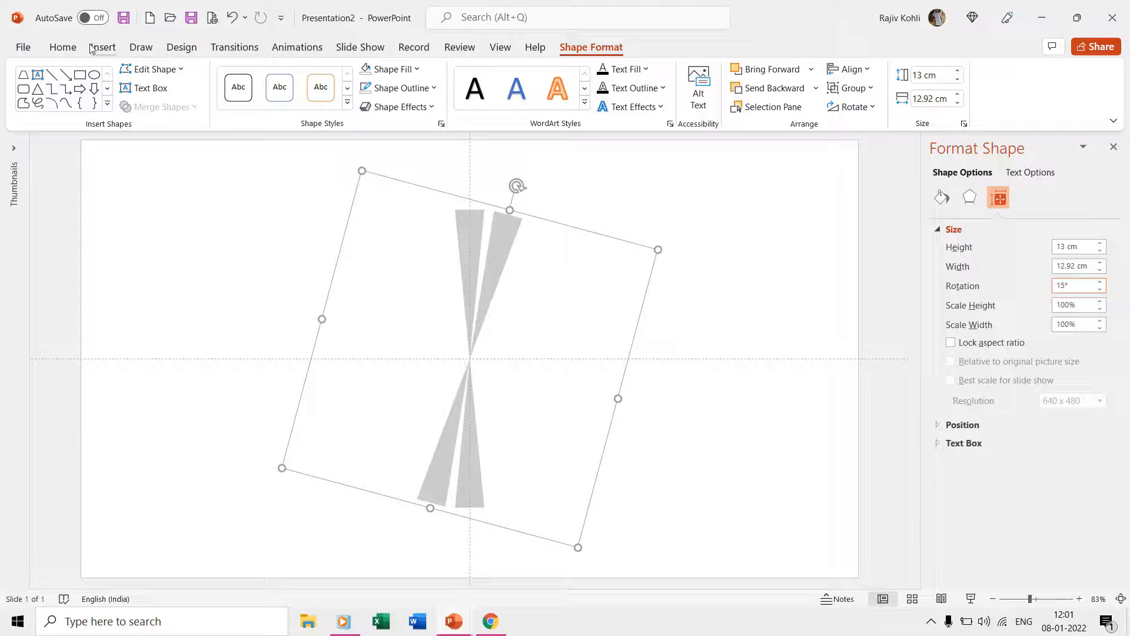
left_click(63, 47)
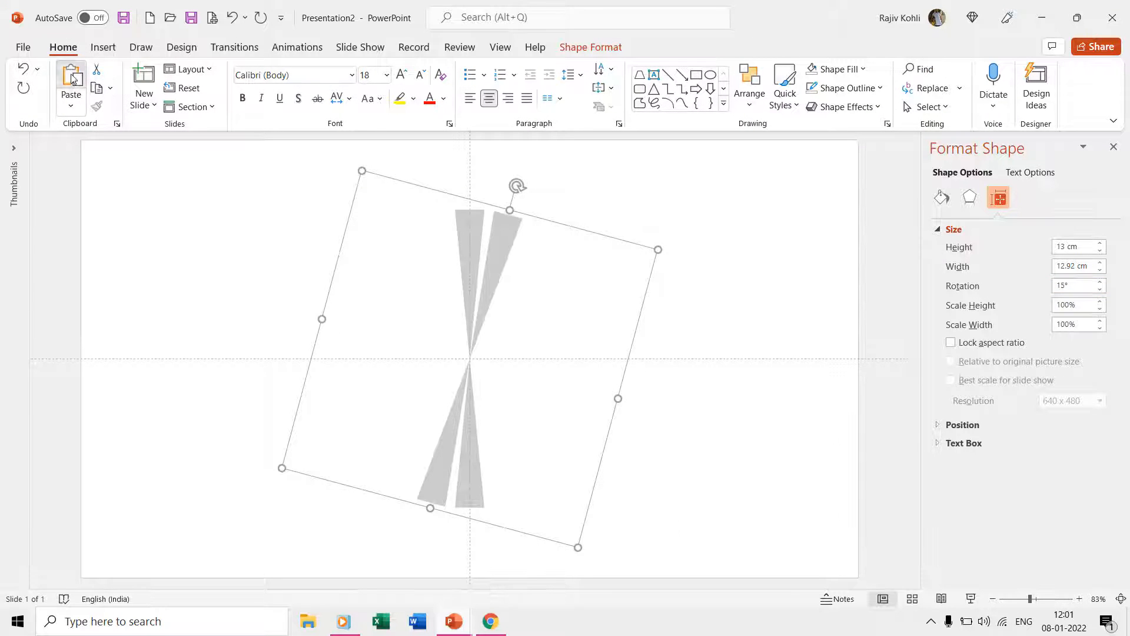
left_click(71, 86)
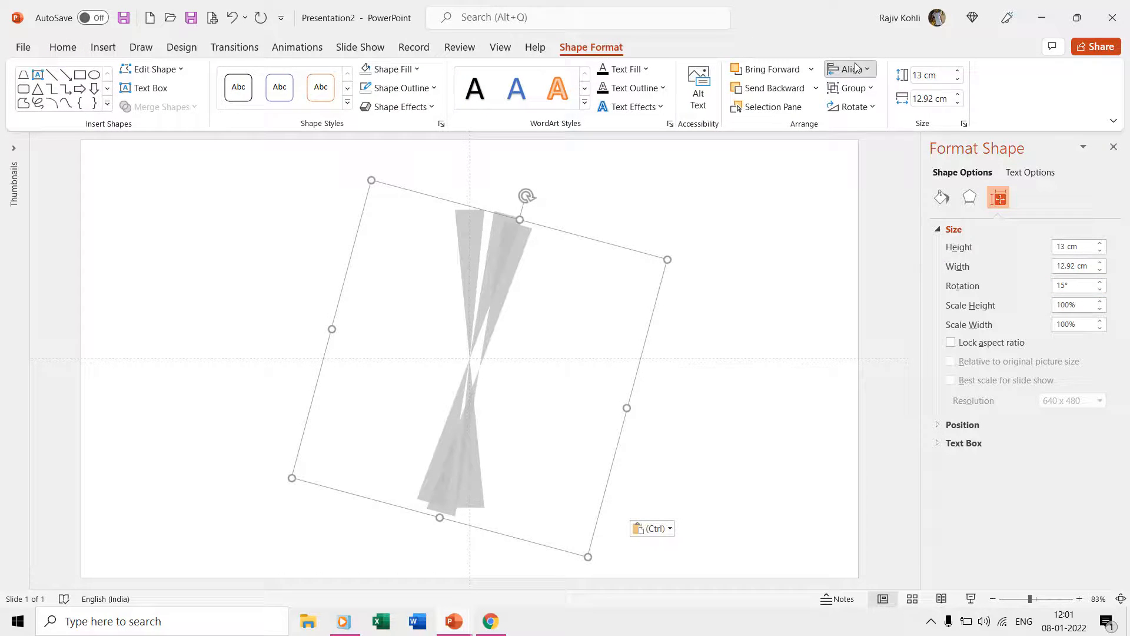
left_click(847, 69)
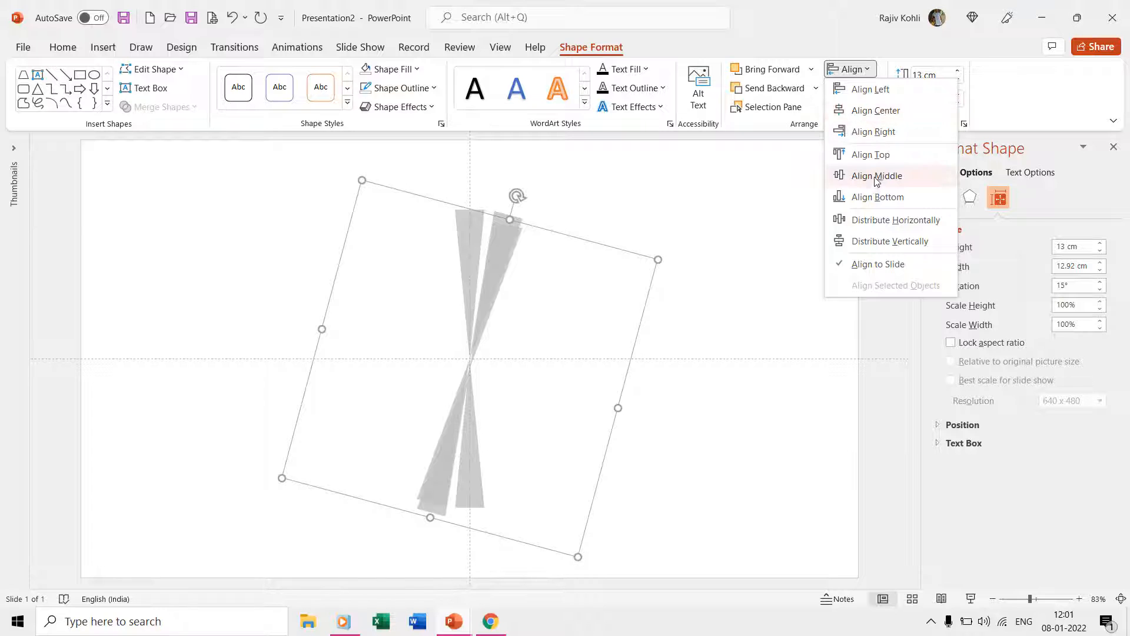
left_click(876, 176)
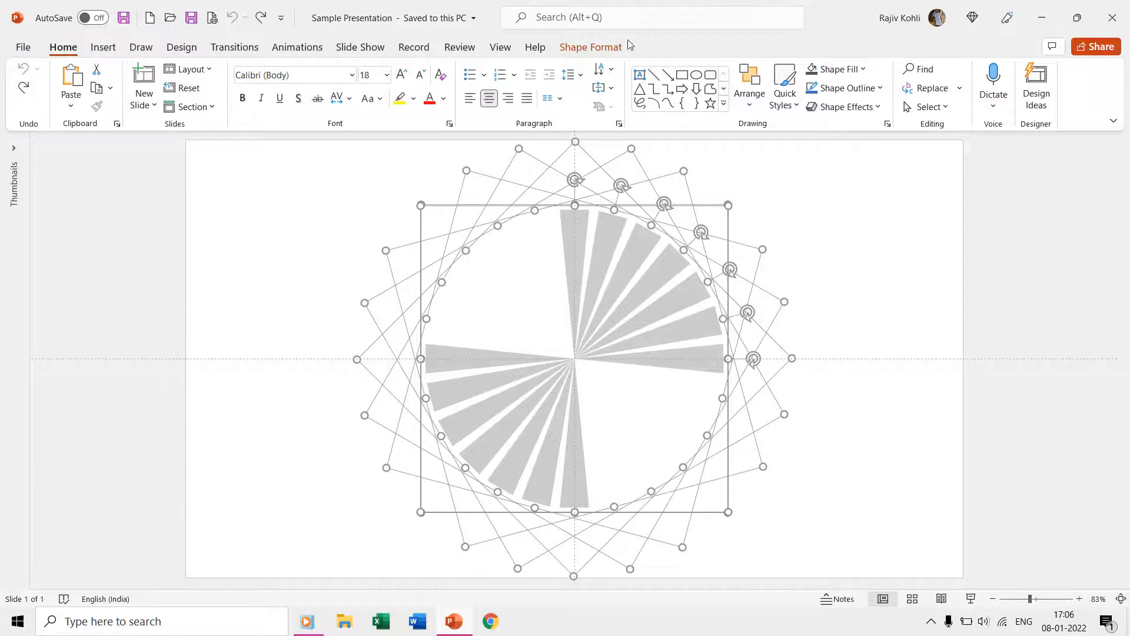
Group the rotated copies, paste a duplicate, align it middle and flip it vertically
left_click(853, 88)
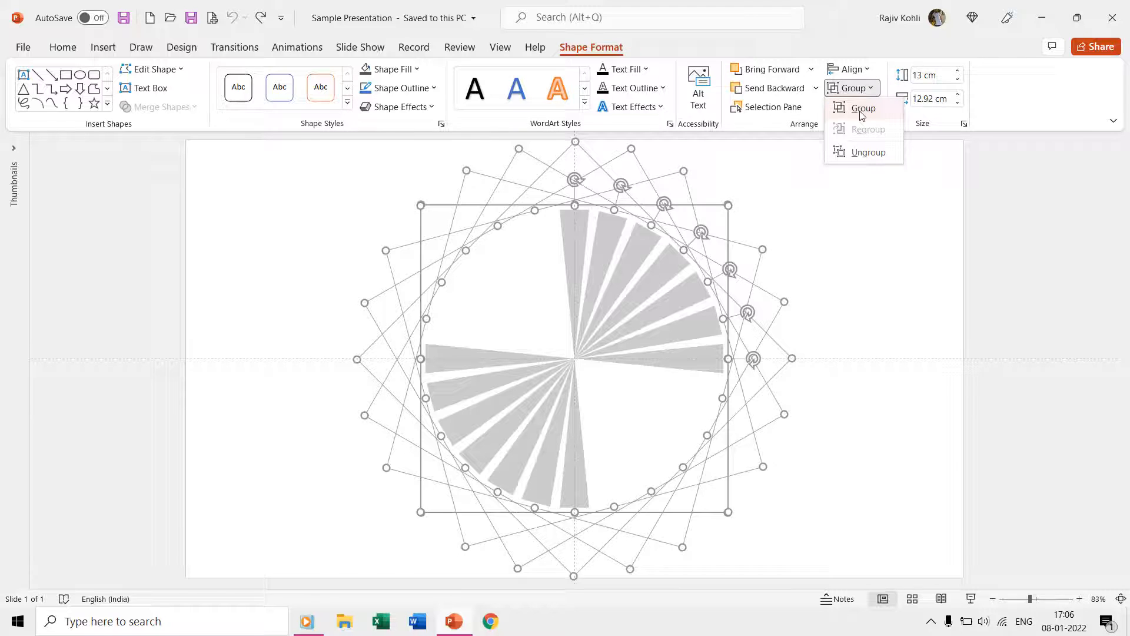
left_click(863, 107)
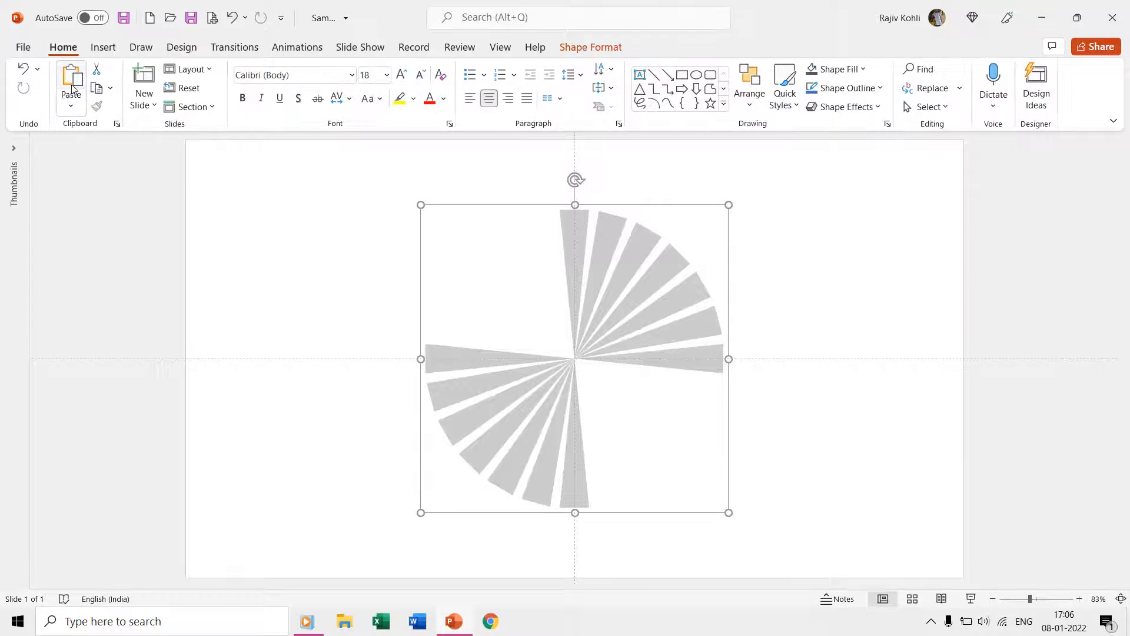
left_click(71, 83)
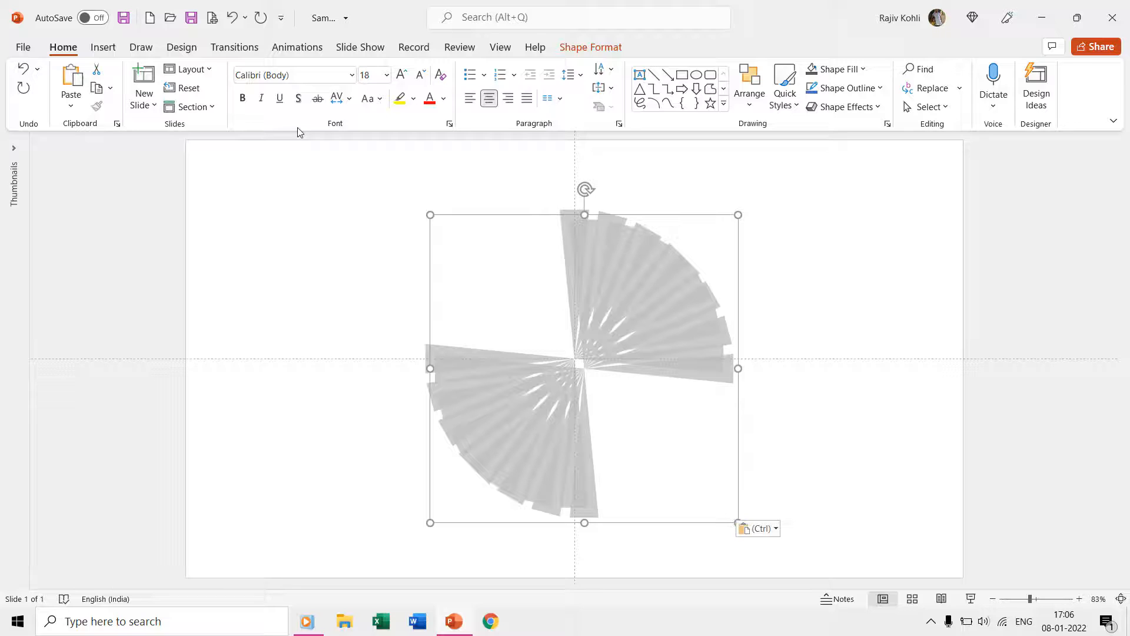
left_click(851, 70)
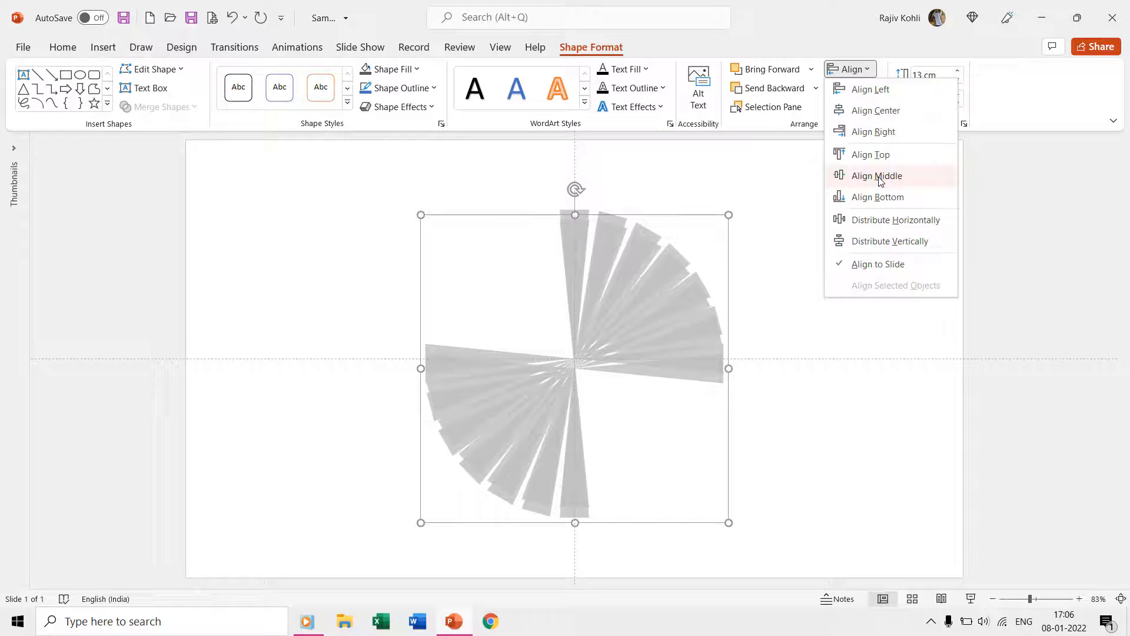
left_click(877, 176)
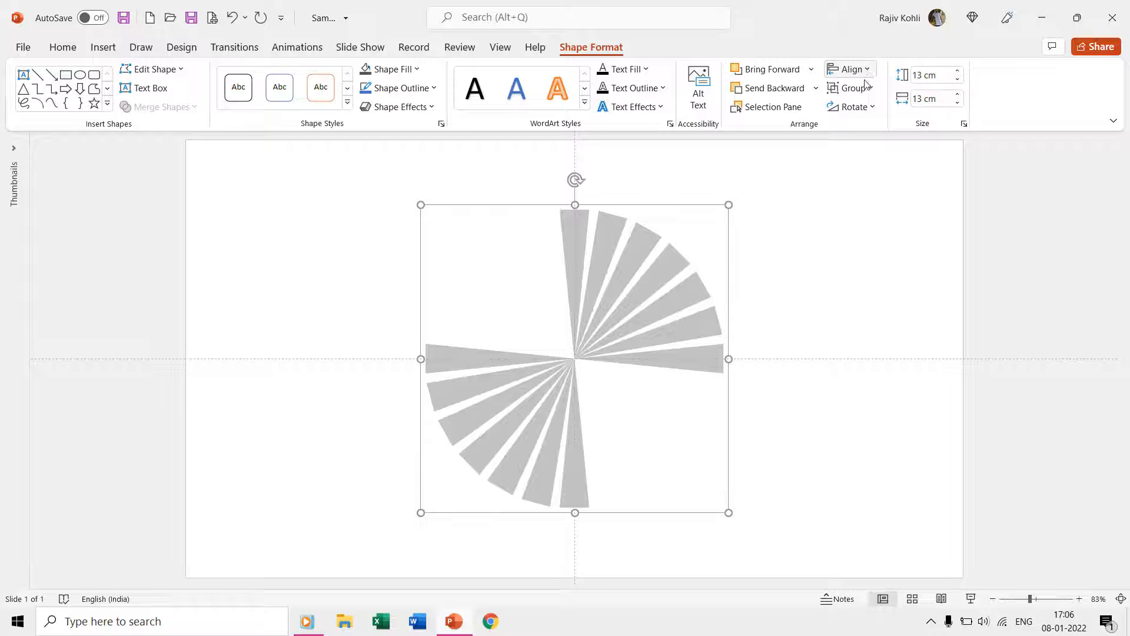
left_click(853, 107)
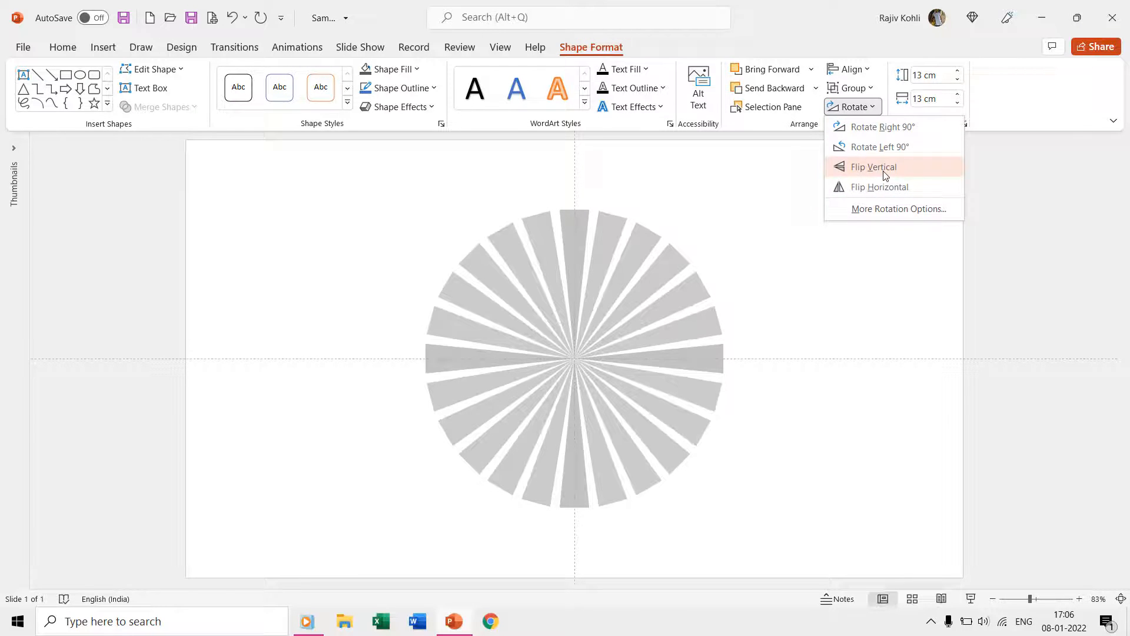
left_click(872, 167)
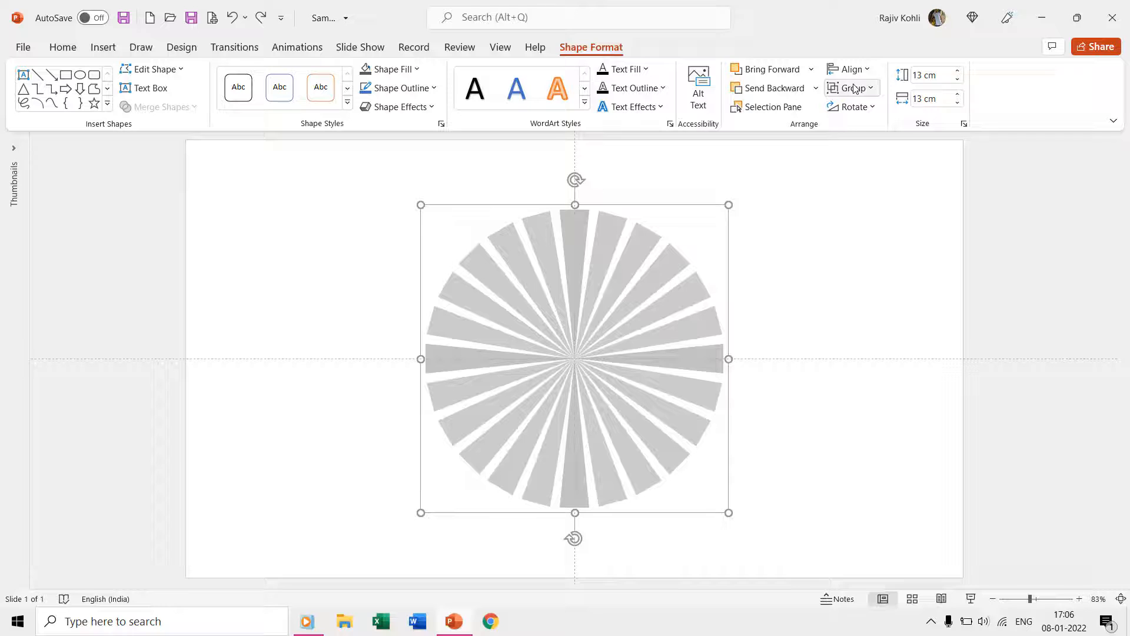
Group the two spoke fans into one circle and apply a Spin emphasis
left_click(851, 87)
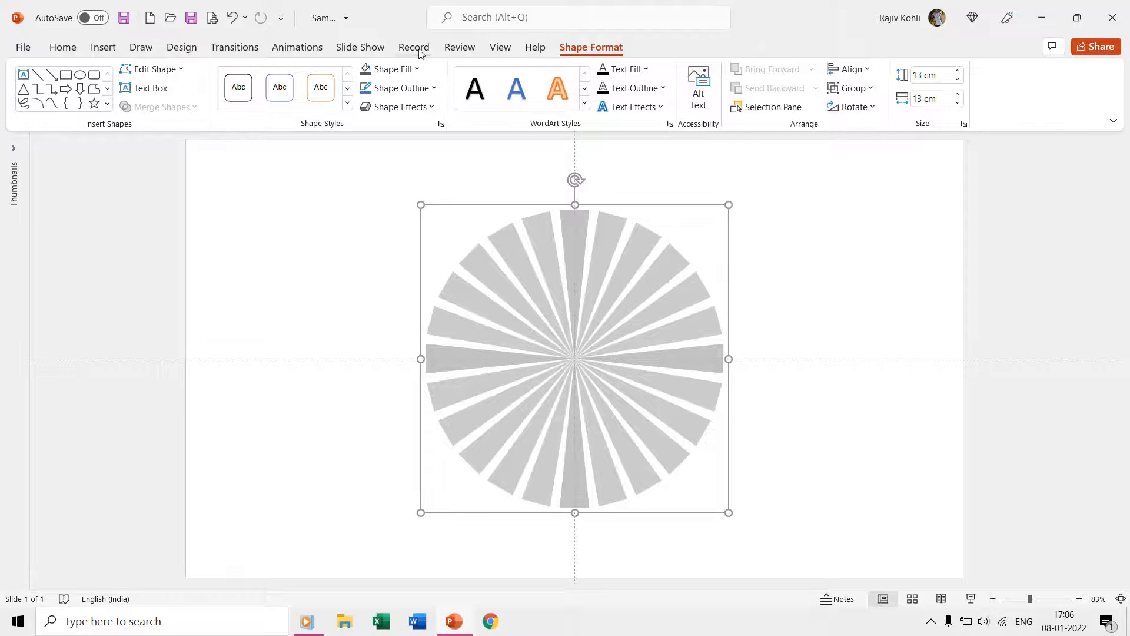
left_click(759, 87)
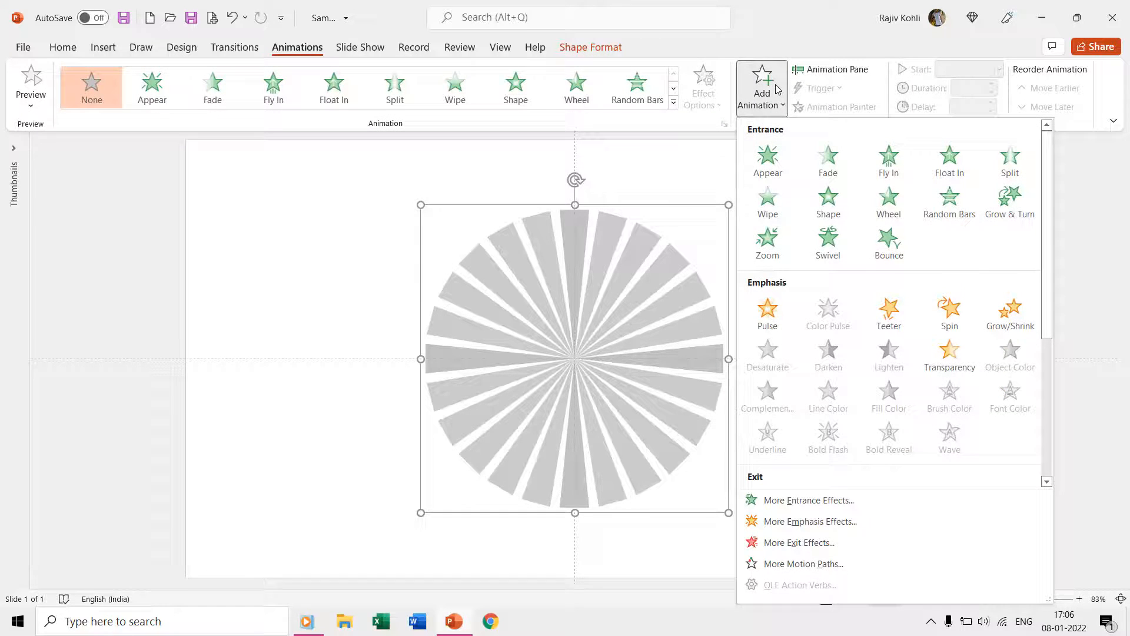
left_click(949, 309)
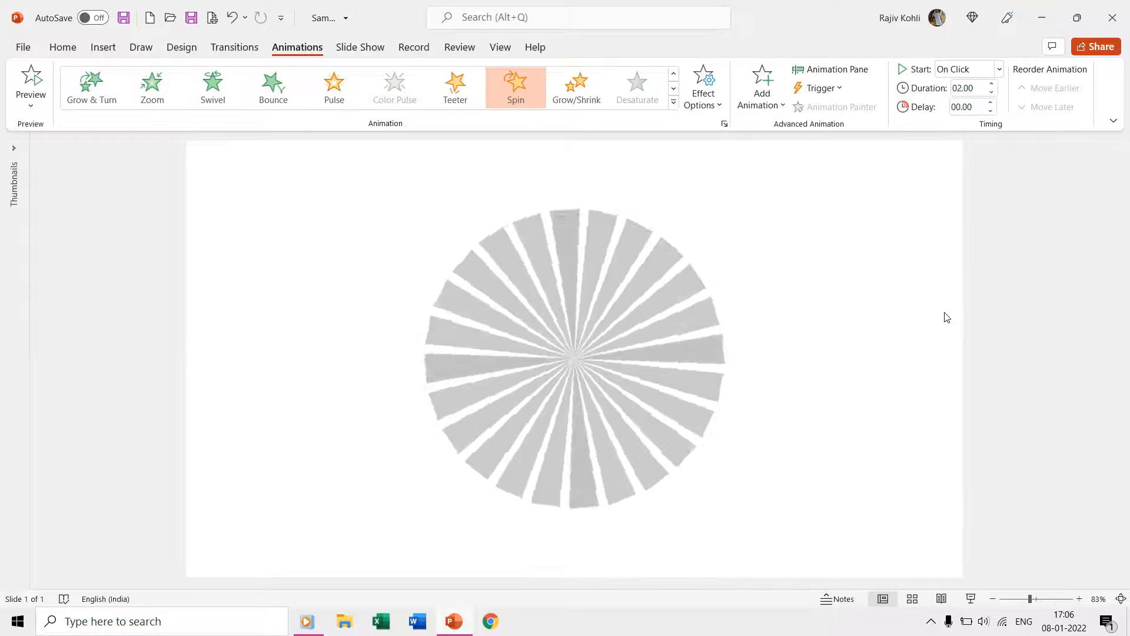
Set the spin to start With Previous with a 30-second duration, then preview it
left_click(835, 69)
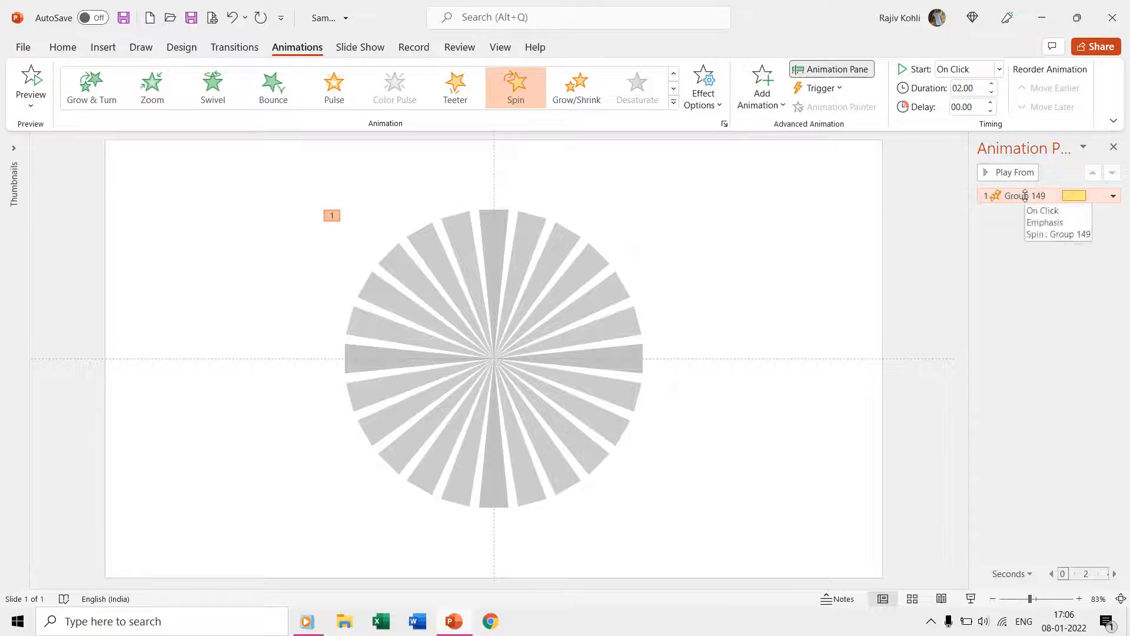
left_click(1057, 234)
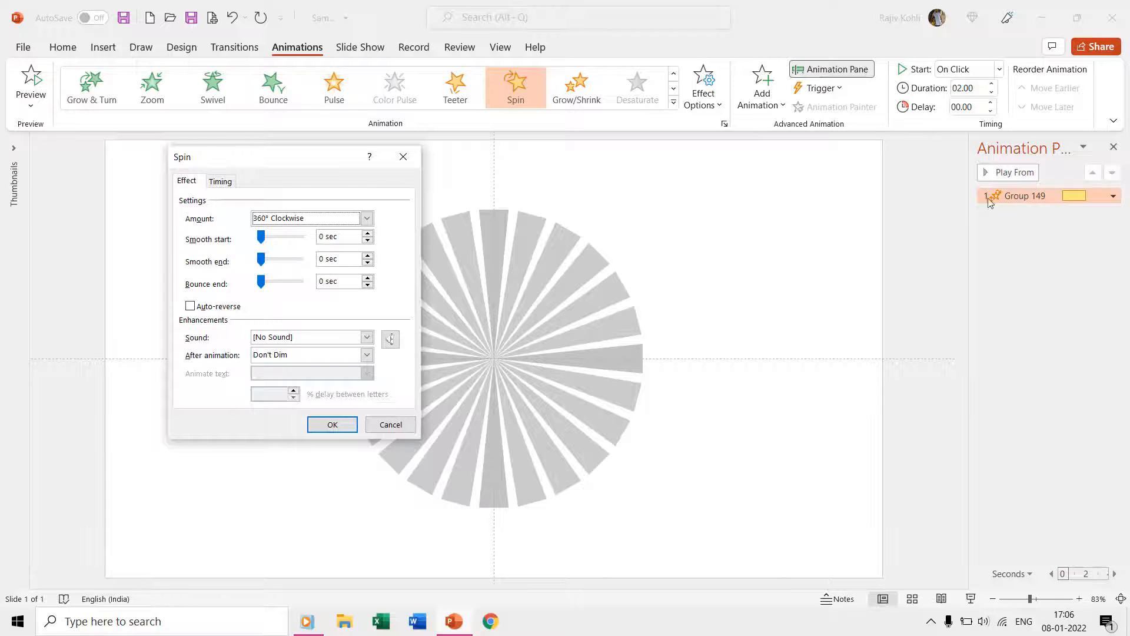
left_click(221, 180)
type("3")
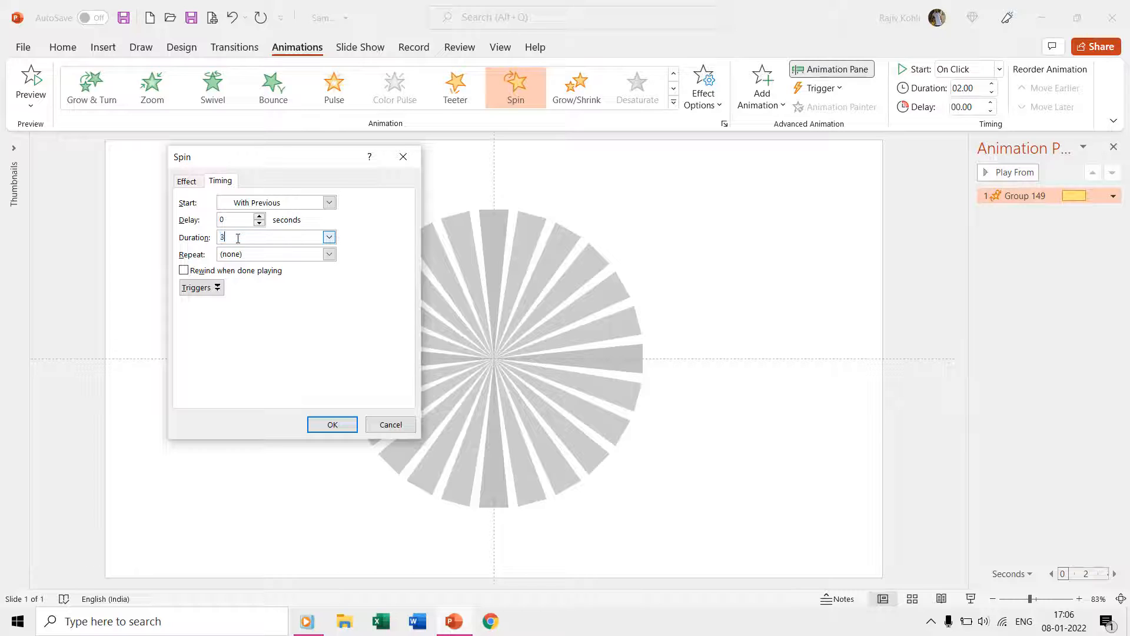
type("0")
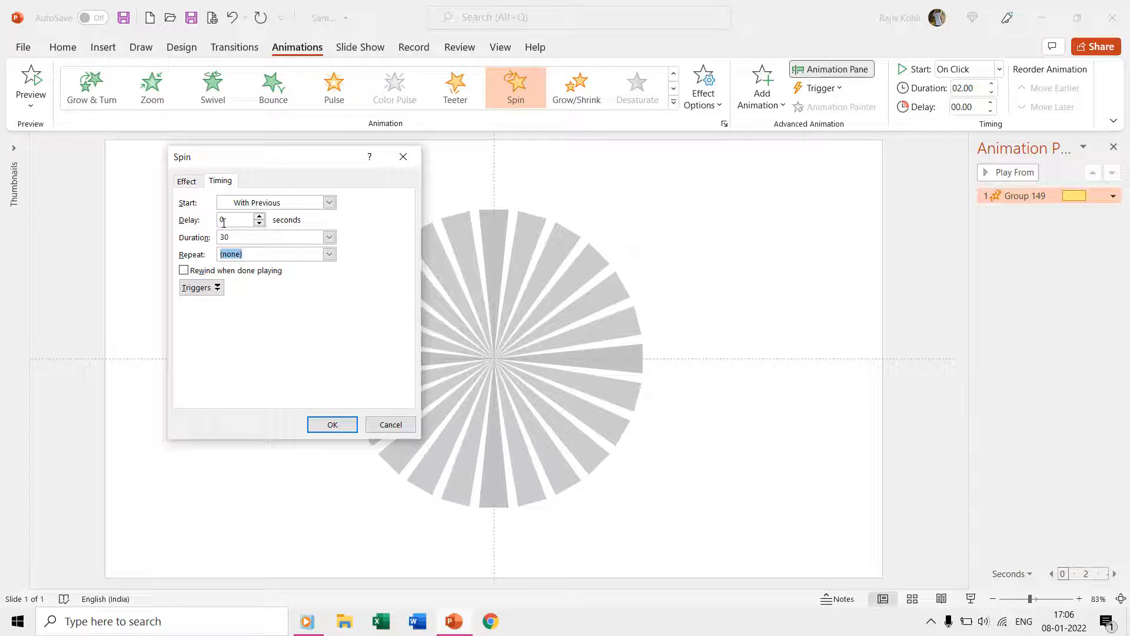
left_click(328, 254)
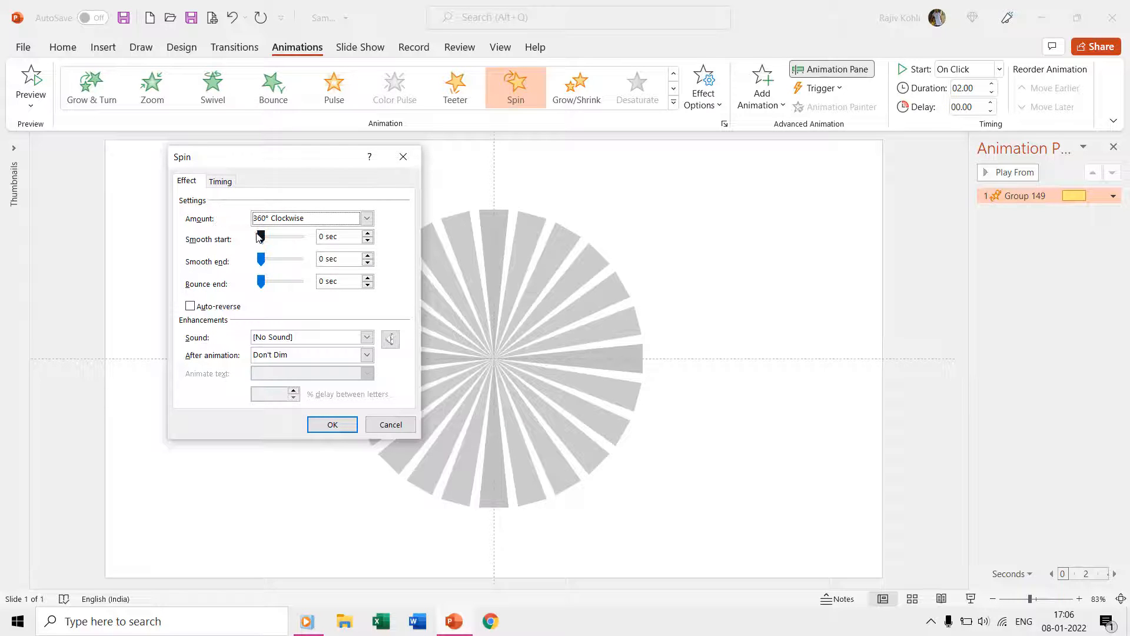
left_click(332, 424)
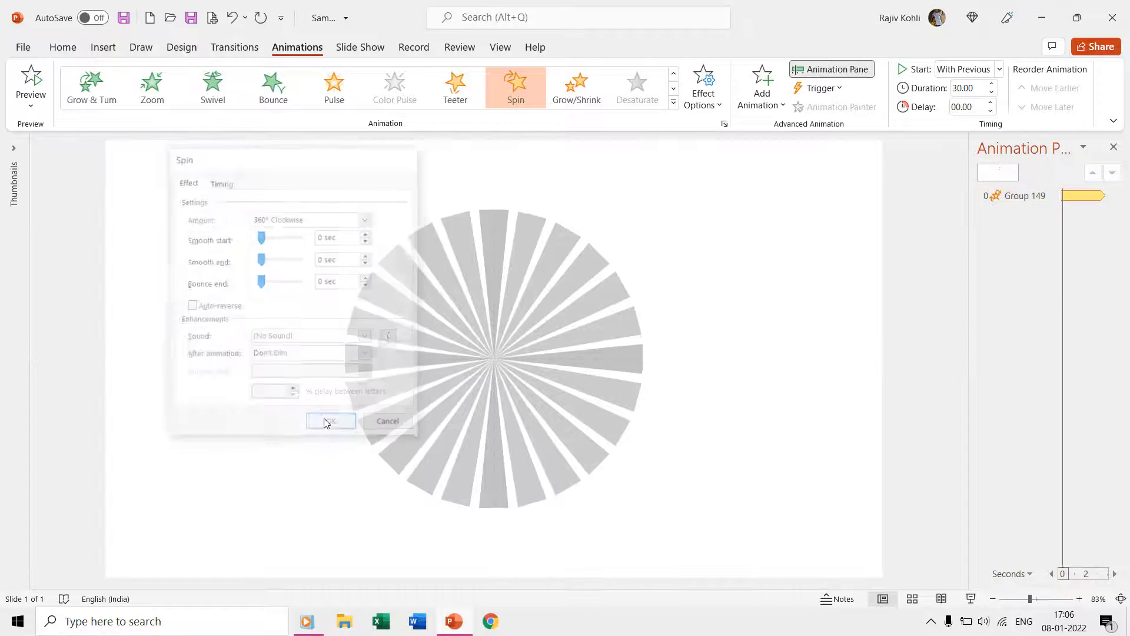
left_click(330, 421)
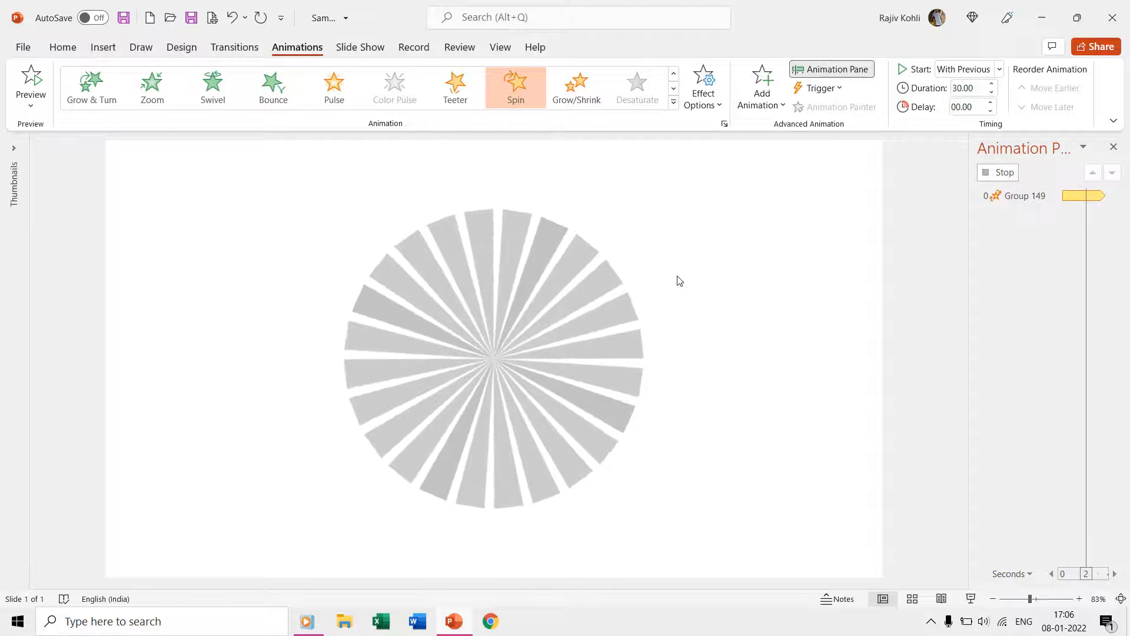
left_click(494, 357)
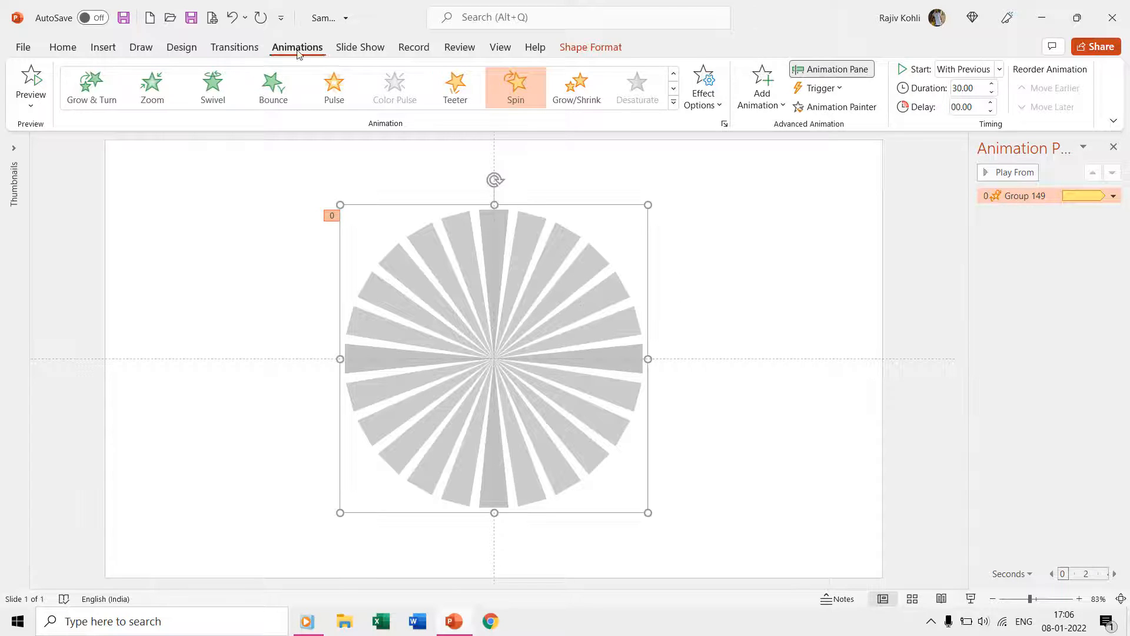
Paste a copy of the spoke circle and expand its group in the Selection Pane
left_click(63, 48)
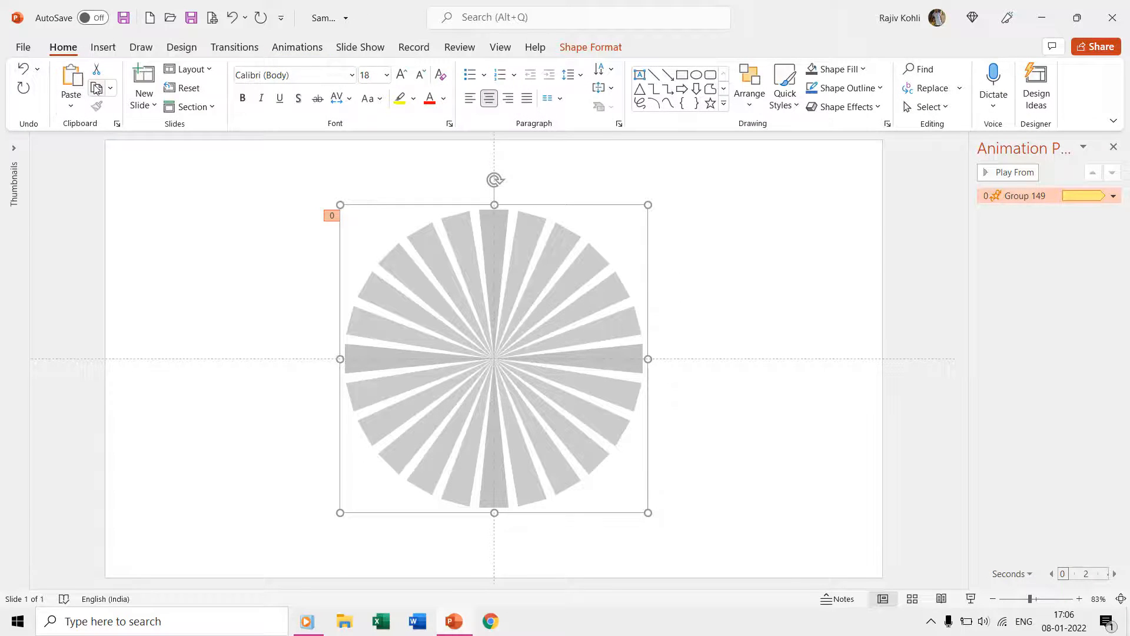
key("ctrl+v")
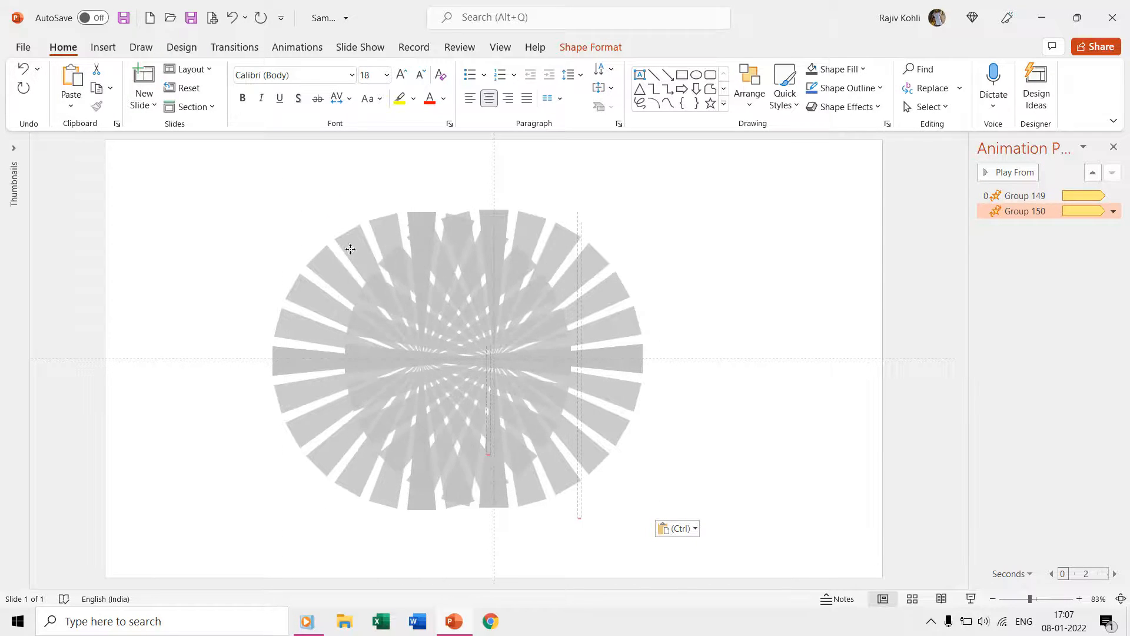
left_click(425, 353)
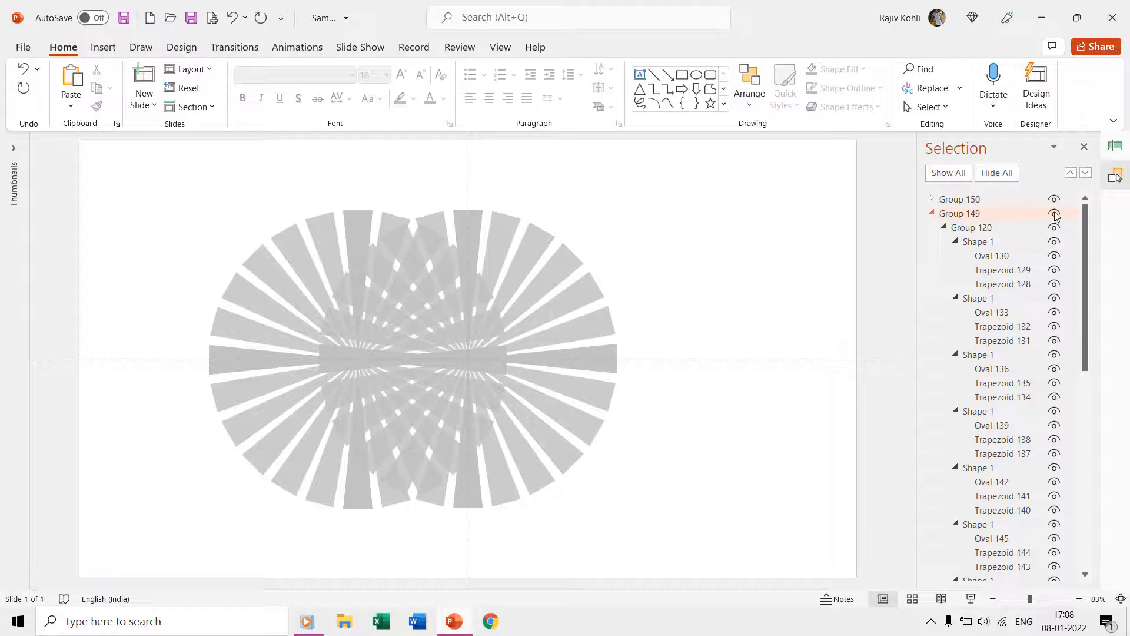
left_click(1054, 213)
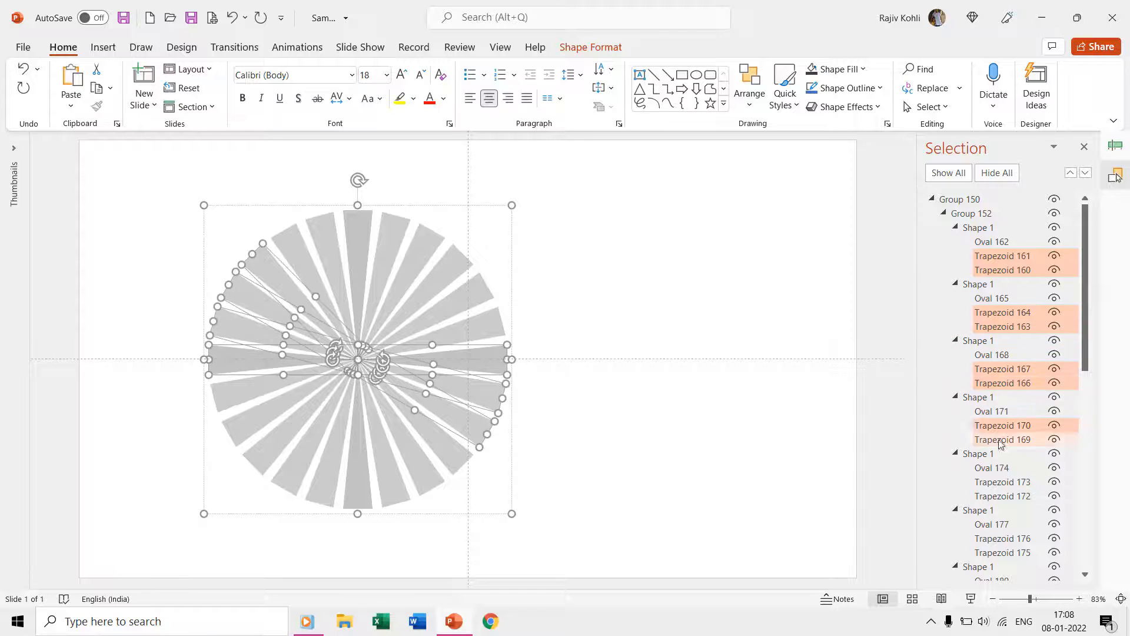
Fill the copy's spokes with dark grey and select the dark circle
scroll("down", 3)
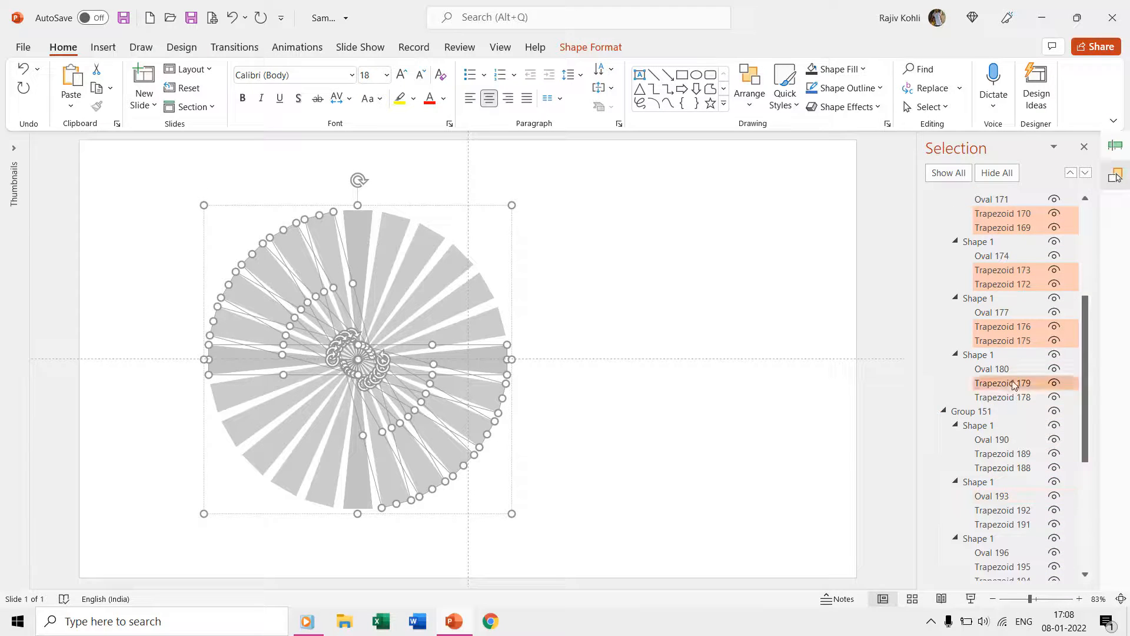
scroll("down", 3)
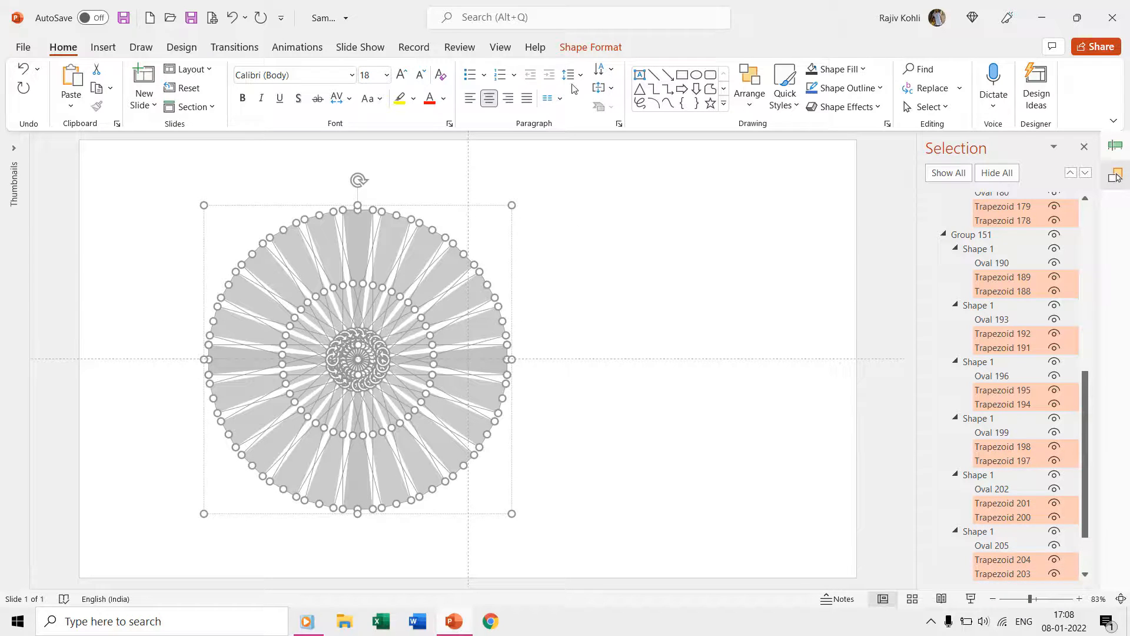
left_click(590, 47)
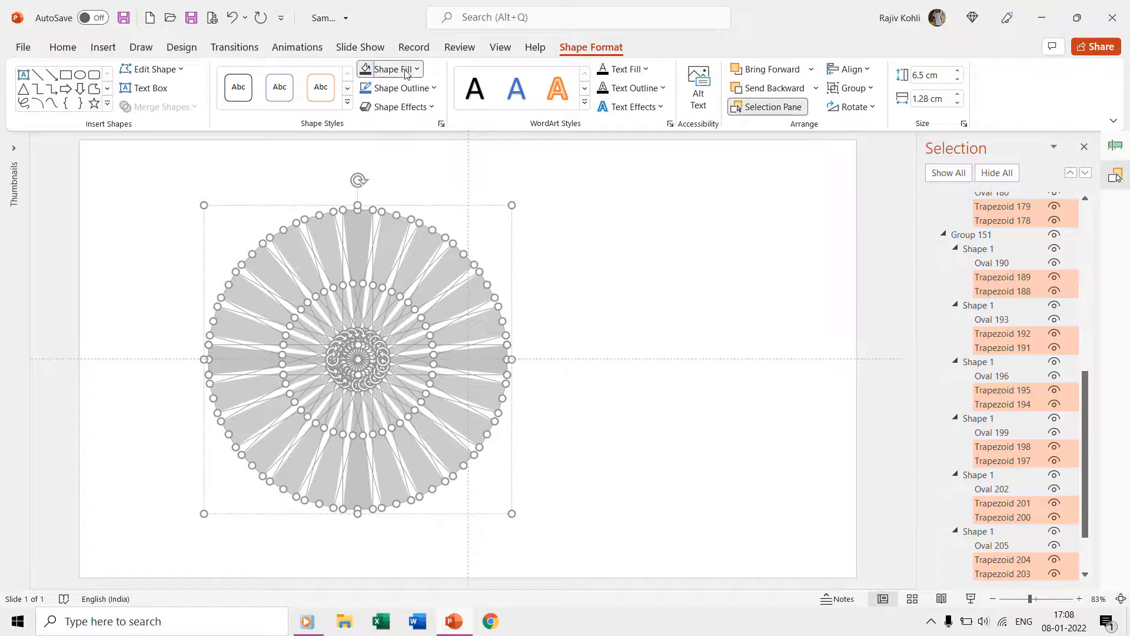
left_click(389, 68)
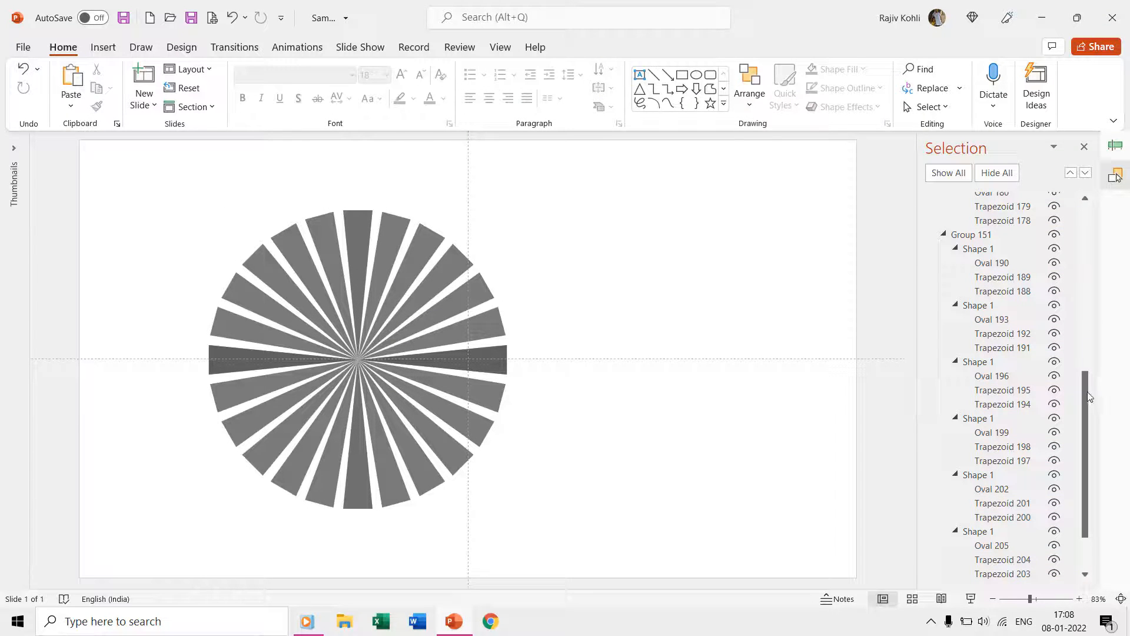
scroll("up", 3)
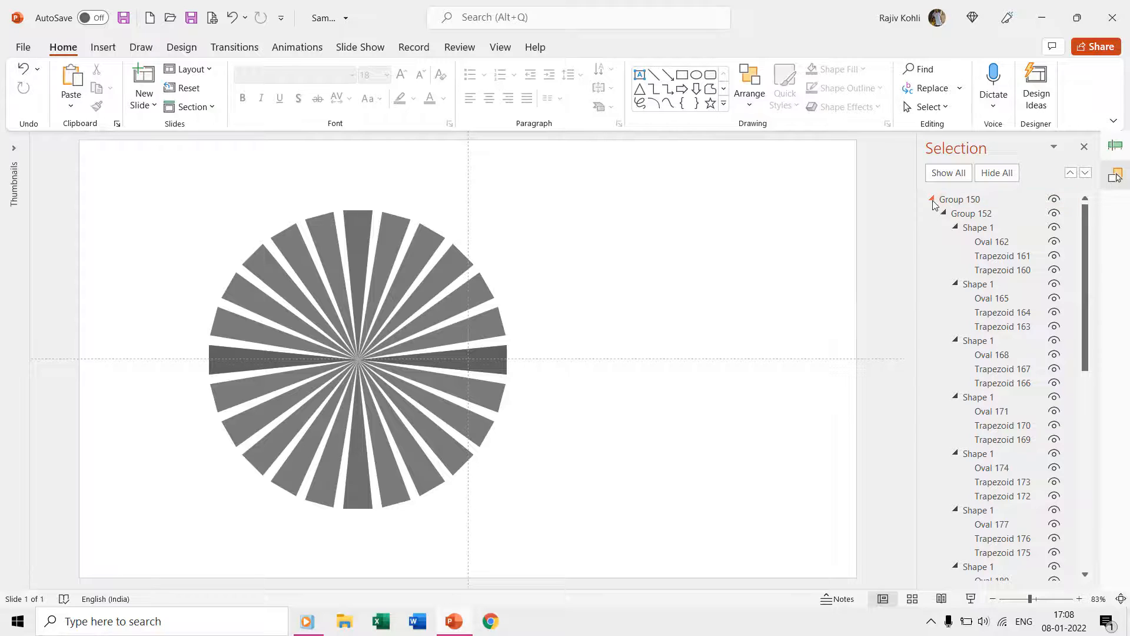
left_click(932, 199)
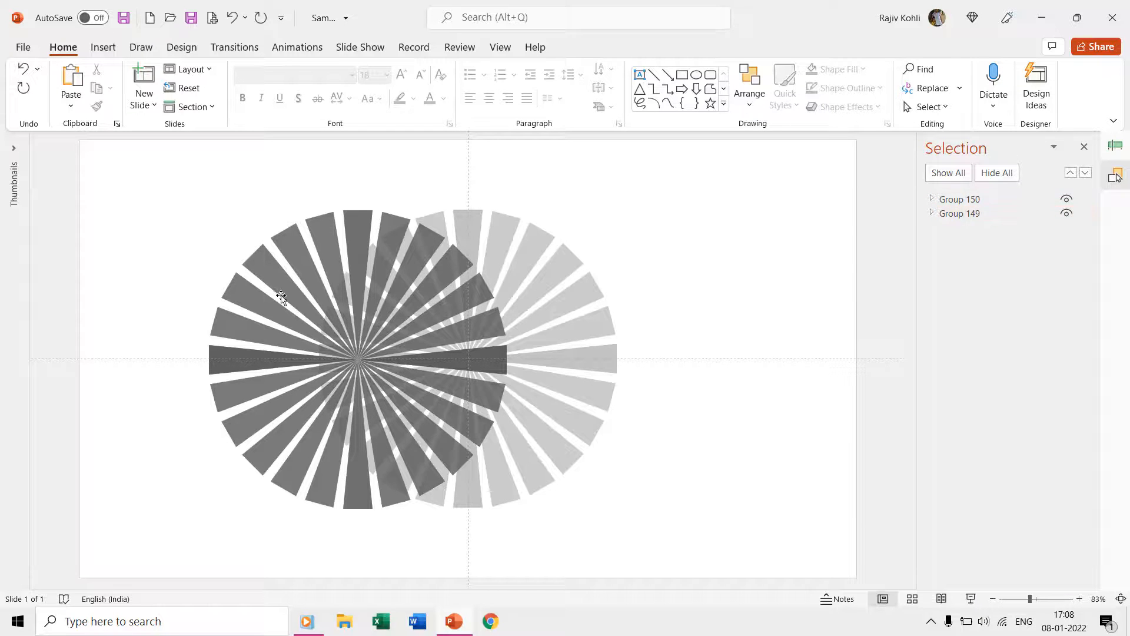
left_click(959, 199)
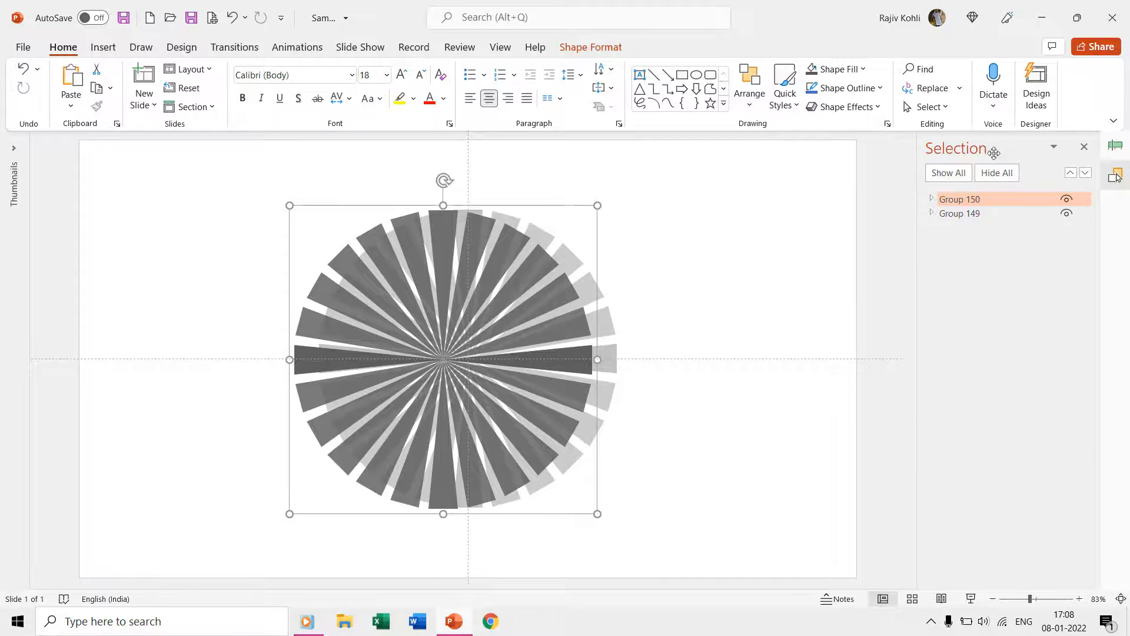
Choose the dark circle's spin direction in its Spin effect options
left_click(1115, 173)
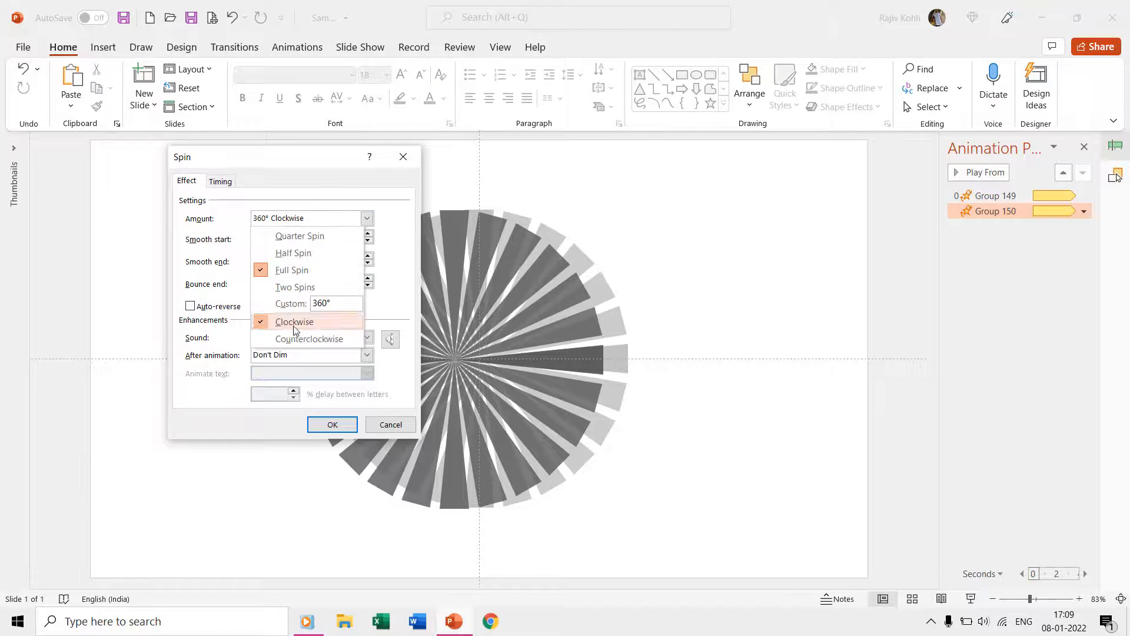
left_click(332, 424)
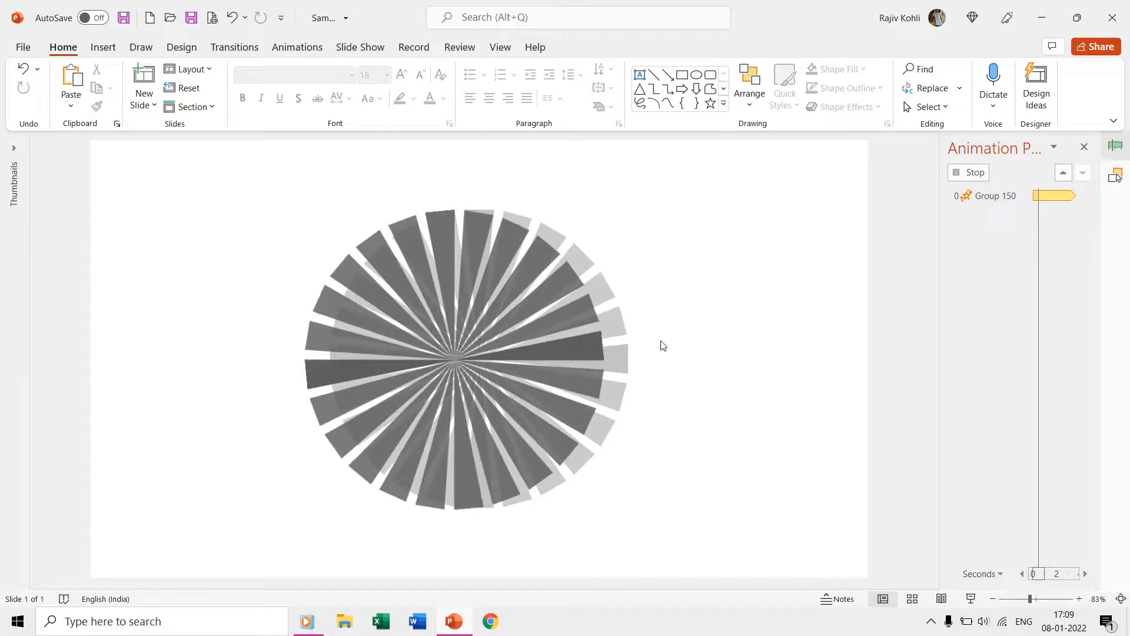
right_click(661, 346)
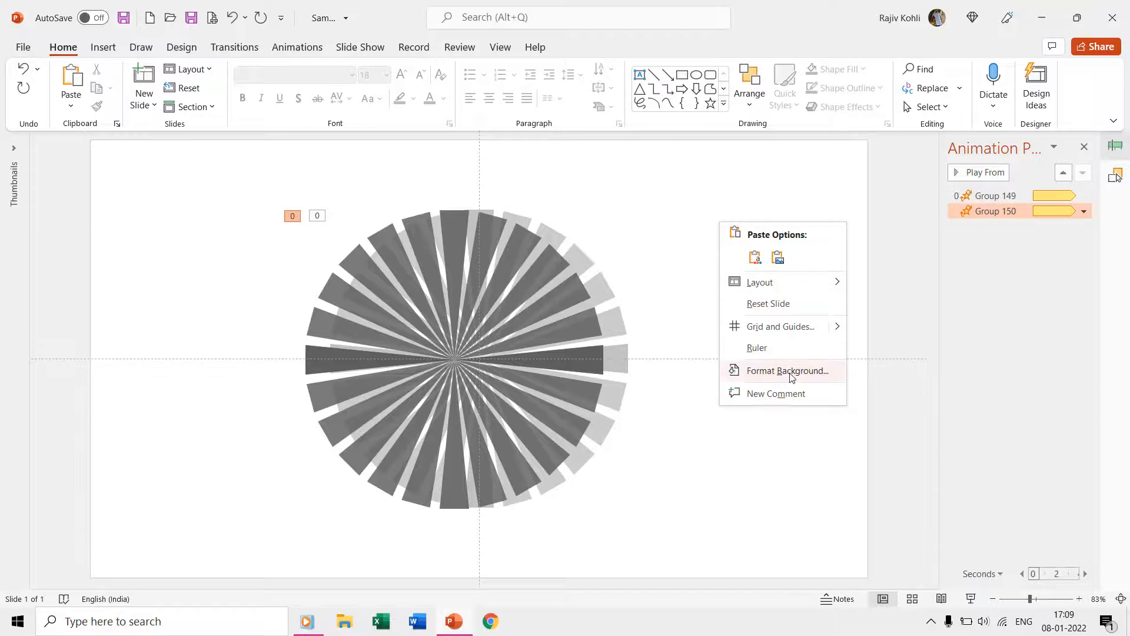
Fill the slide background with solid black, then select the dark spoke circle
left_click(783, 370)
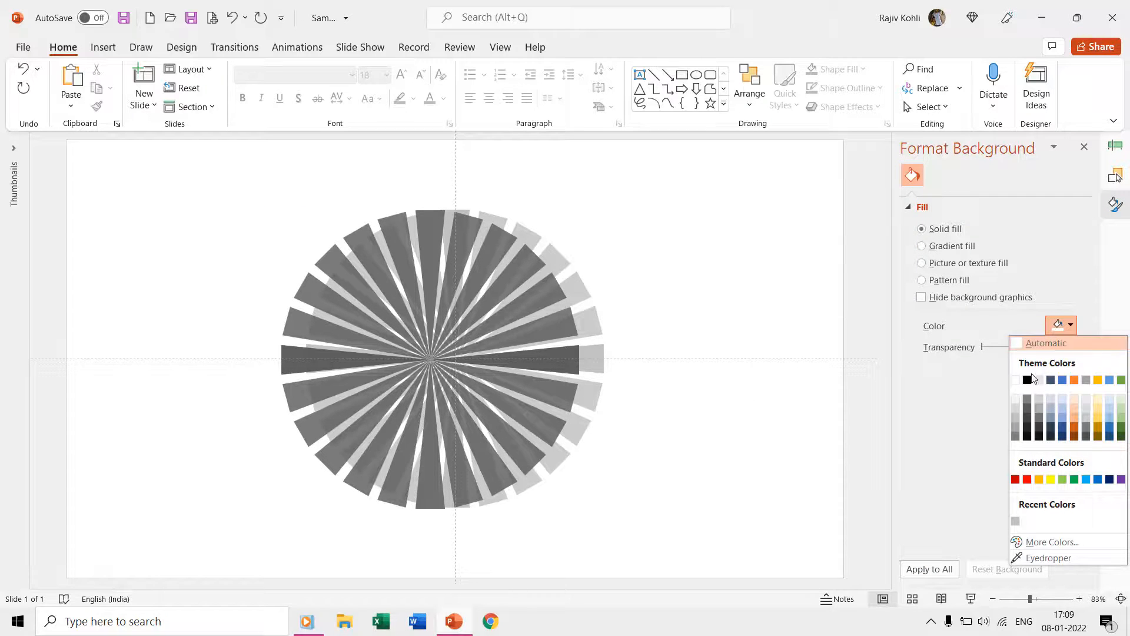
left_click(1025, 380)
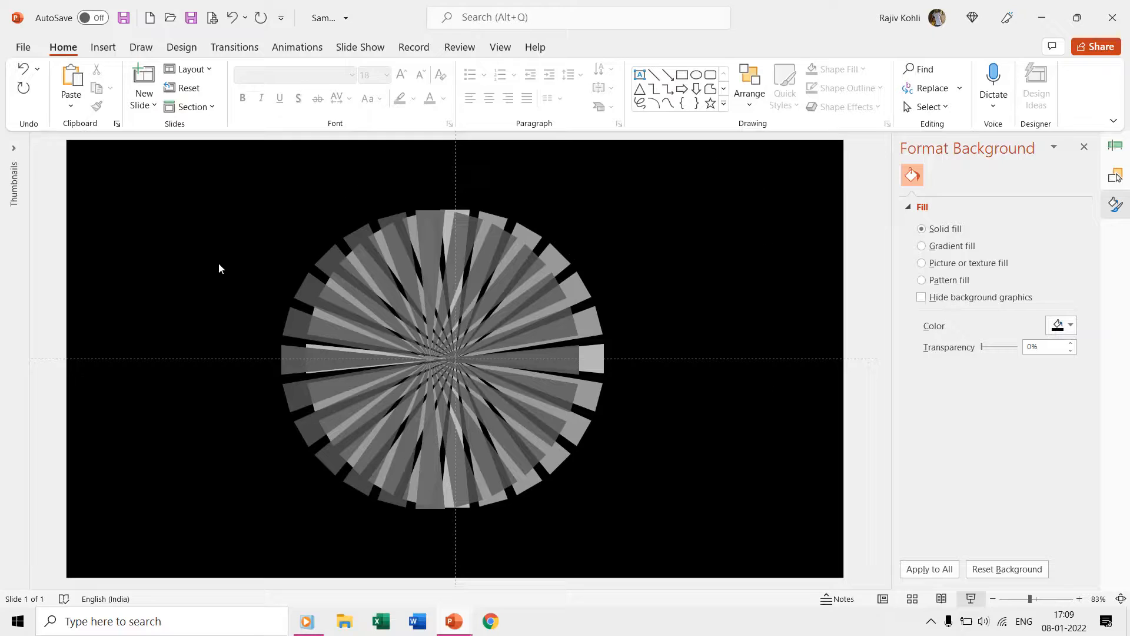
left_click(429, 359)
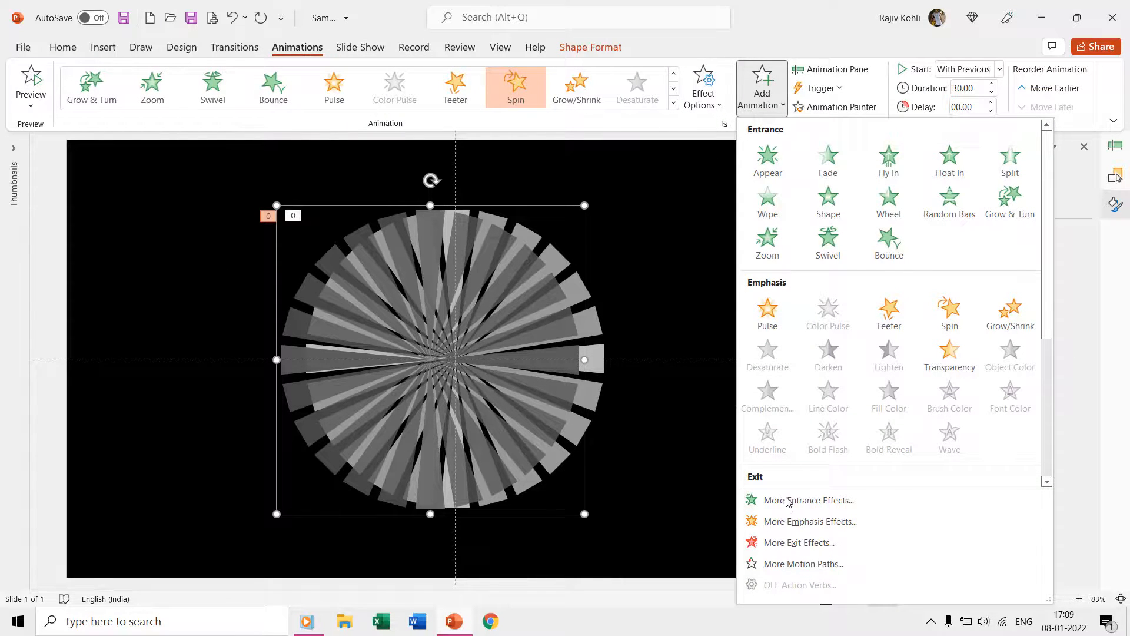
Add a rightward motion path to the dark circle lasting 5 seconds
left_click(802, 564)
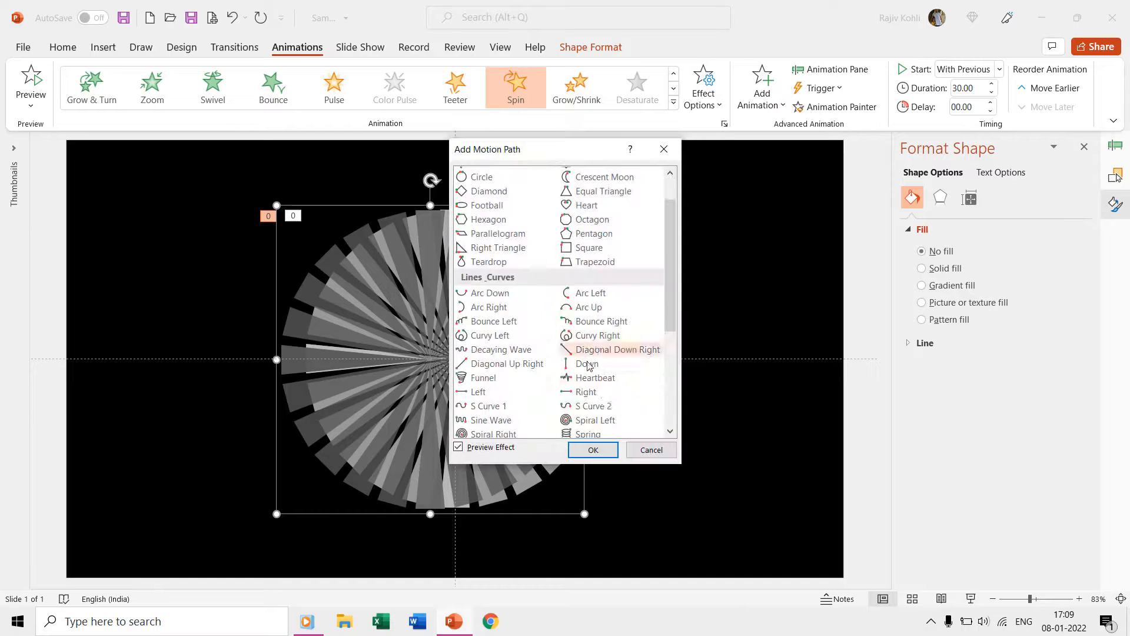
left_click(593, 449)
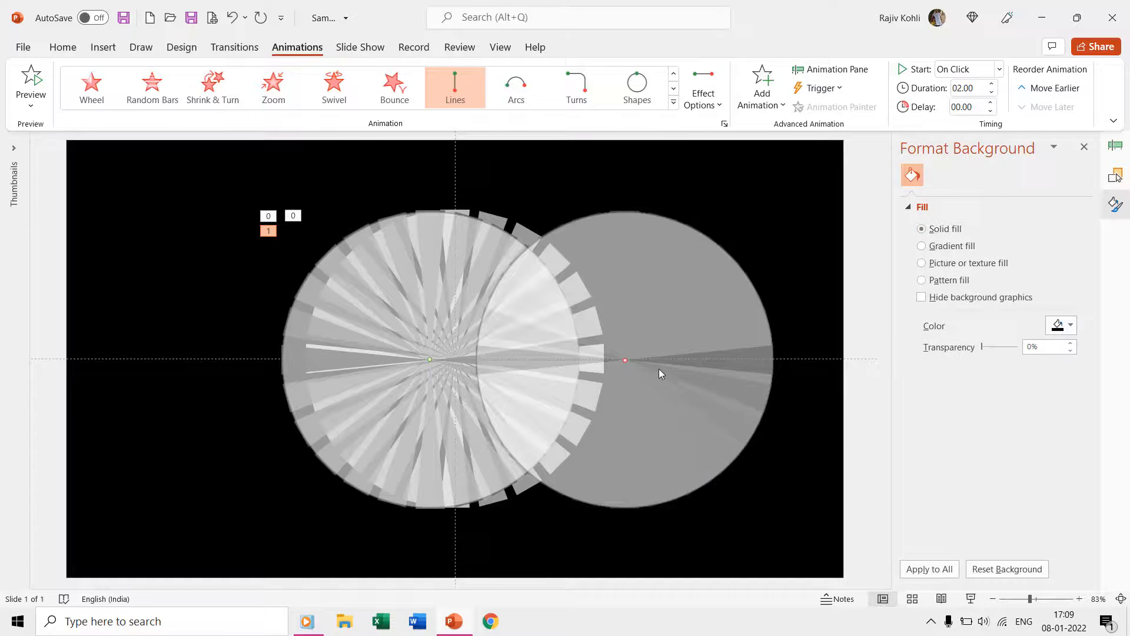
left_click(830, 69)
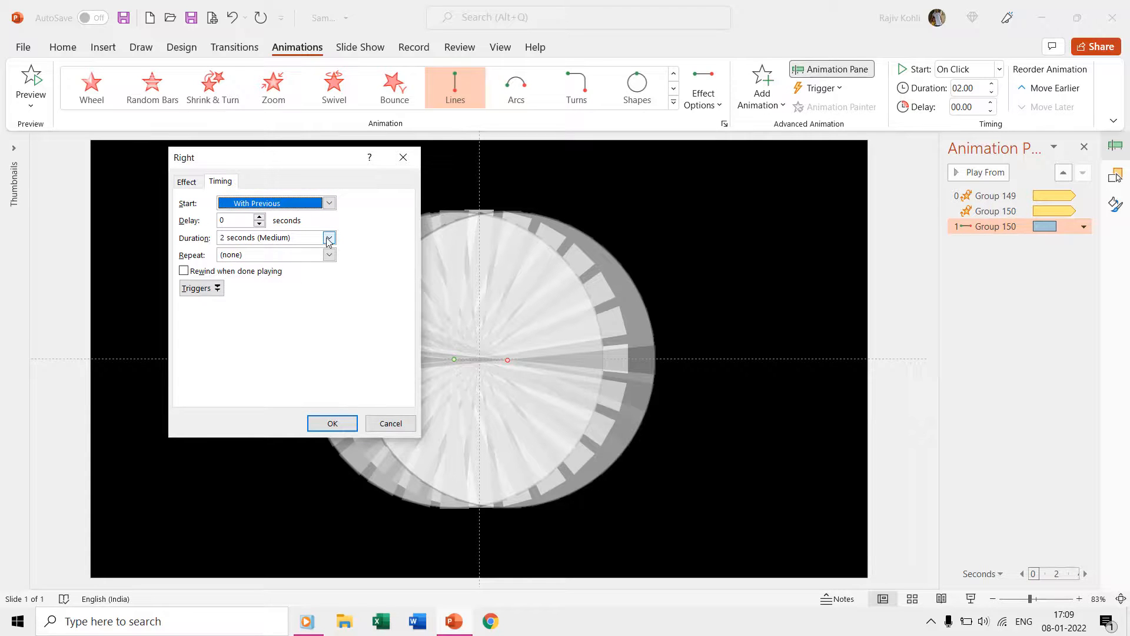
left_click(332, 423)
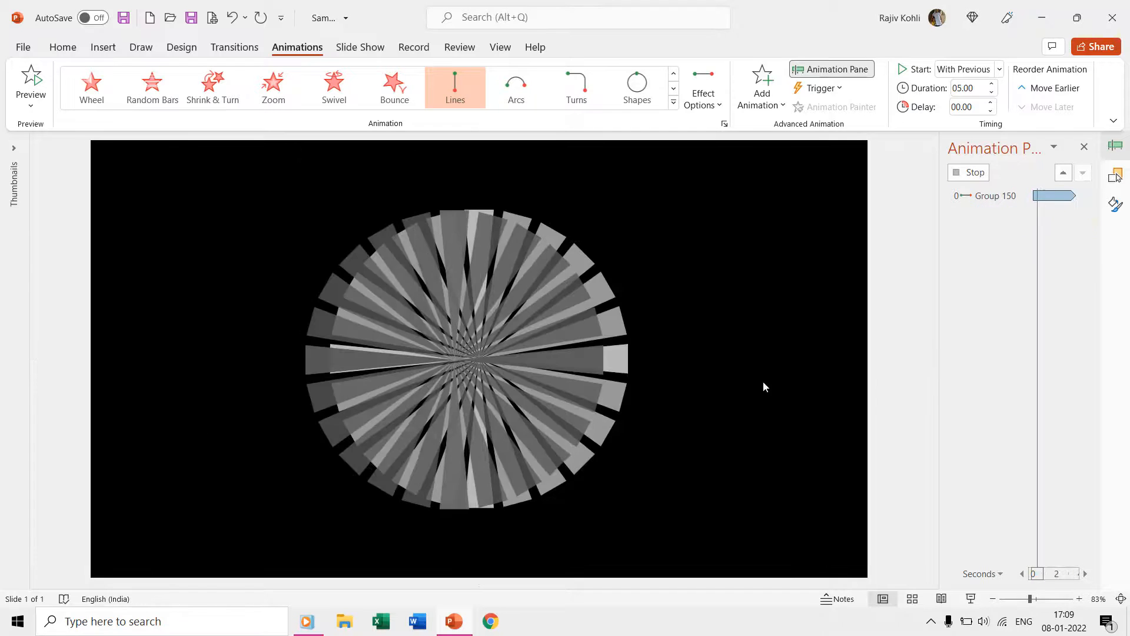